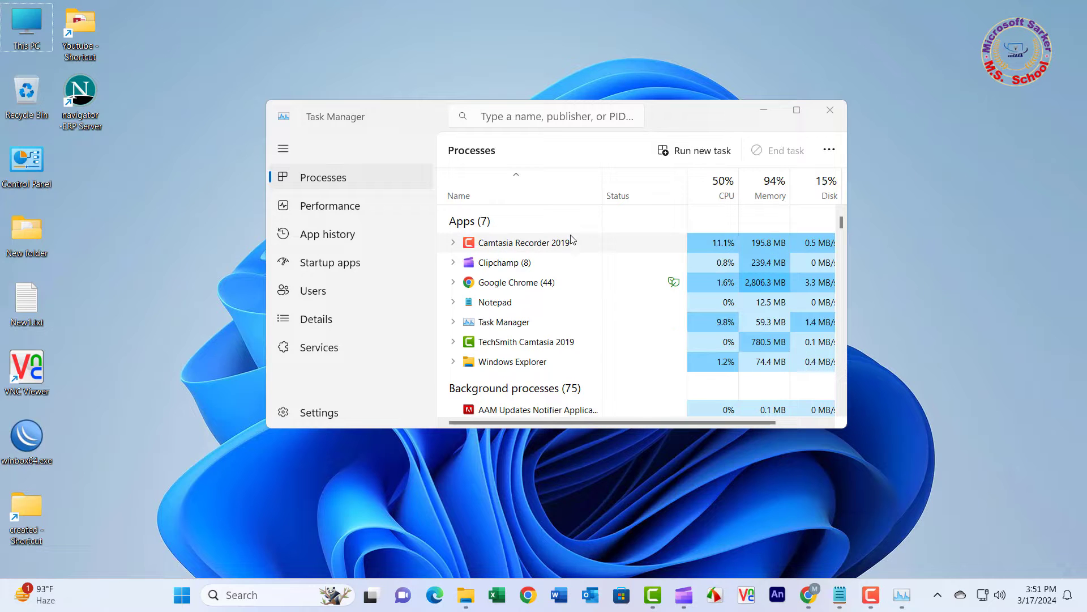
Maximize Task Manager, browse the Windows processes list, then close Task Manager.
scroll("down", 3)
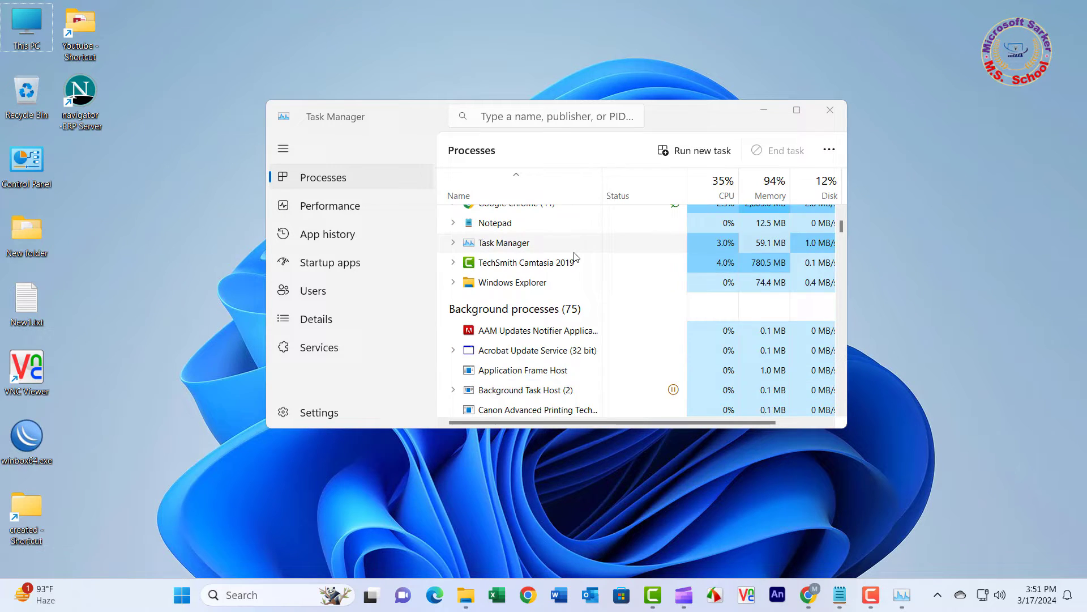
scroll("down", 3)
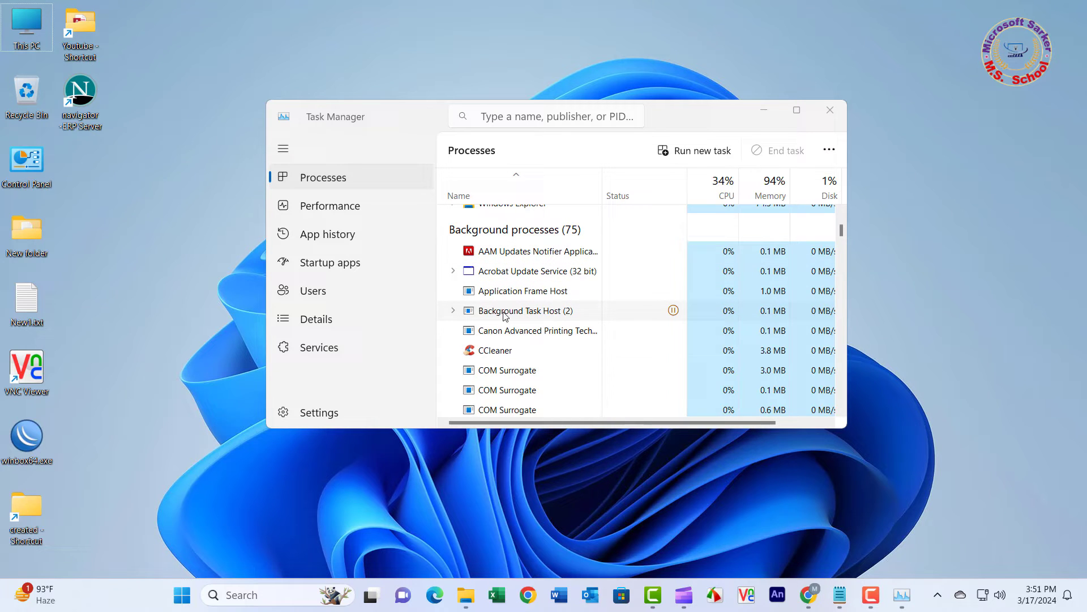
scroll("down", 3)
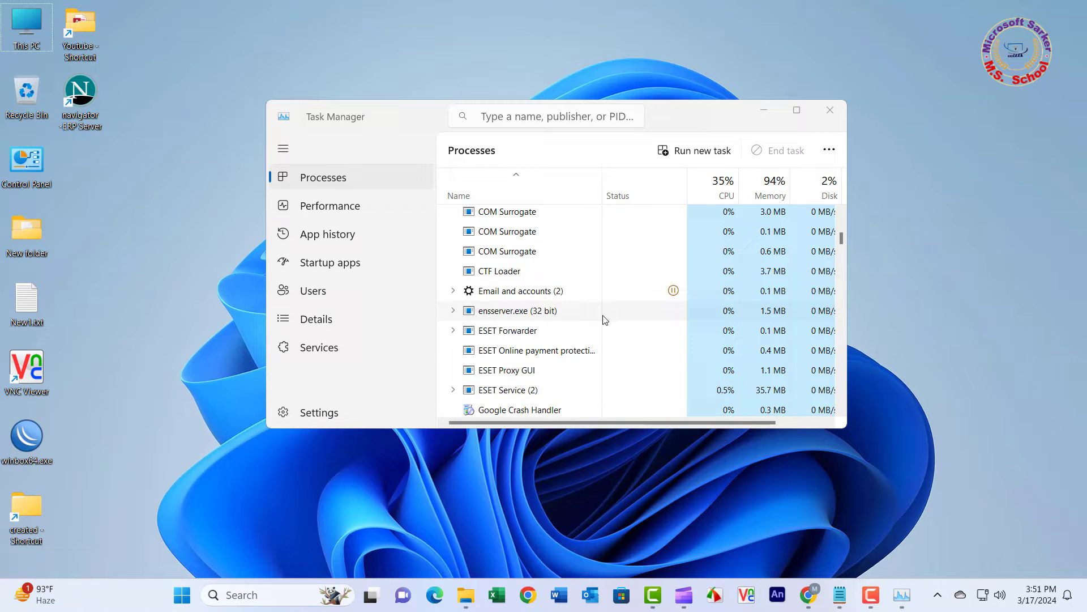
scroll("down", 3)
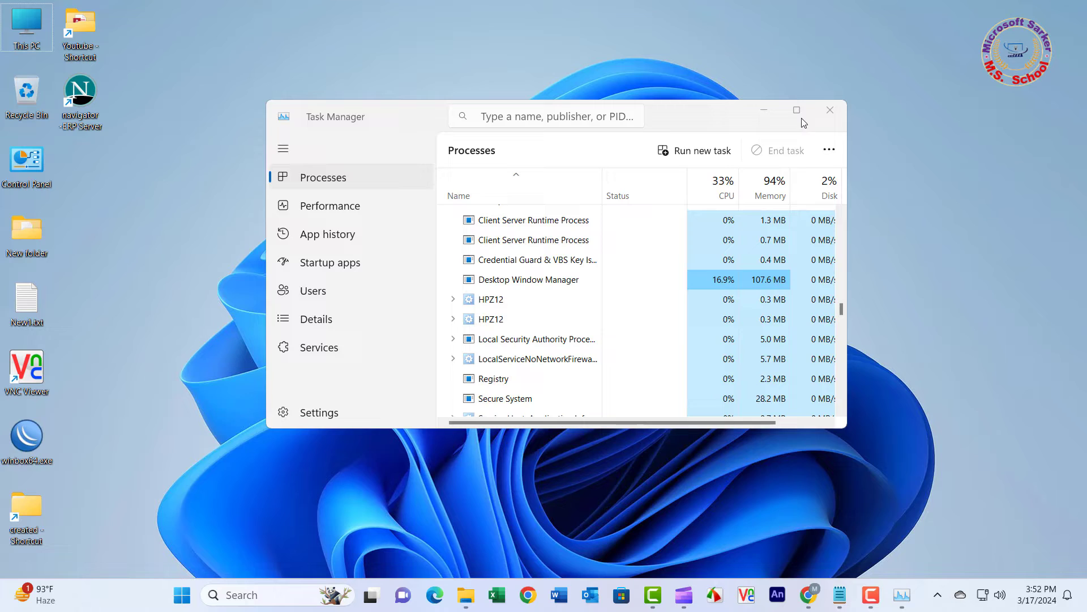
left_click(796, 109)
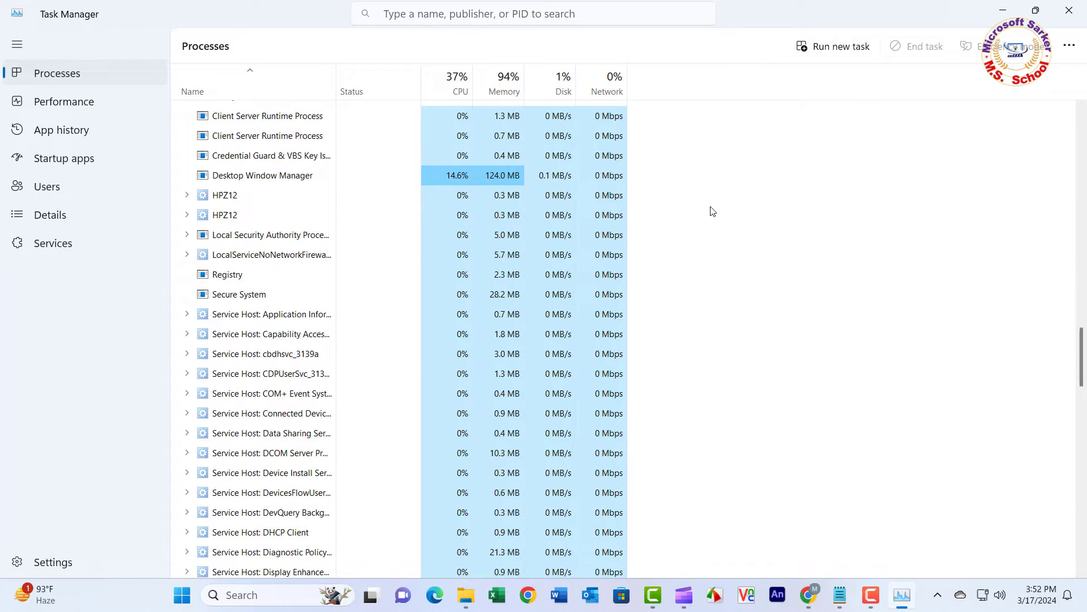
scroll("down", 3)
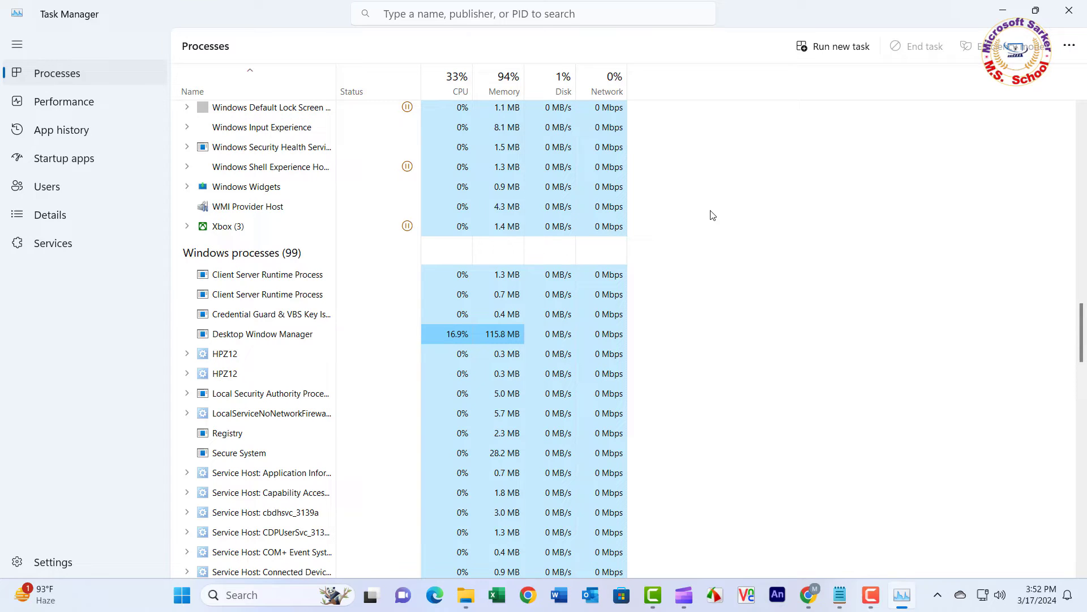
scroll("up", 3)
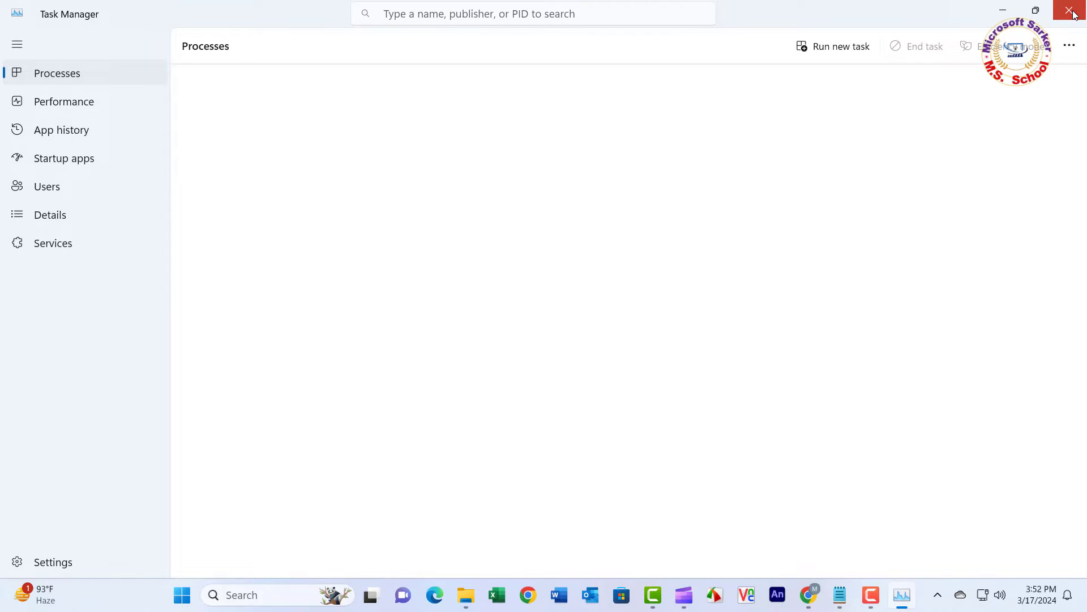
left_click(1073, 12)
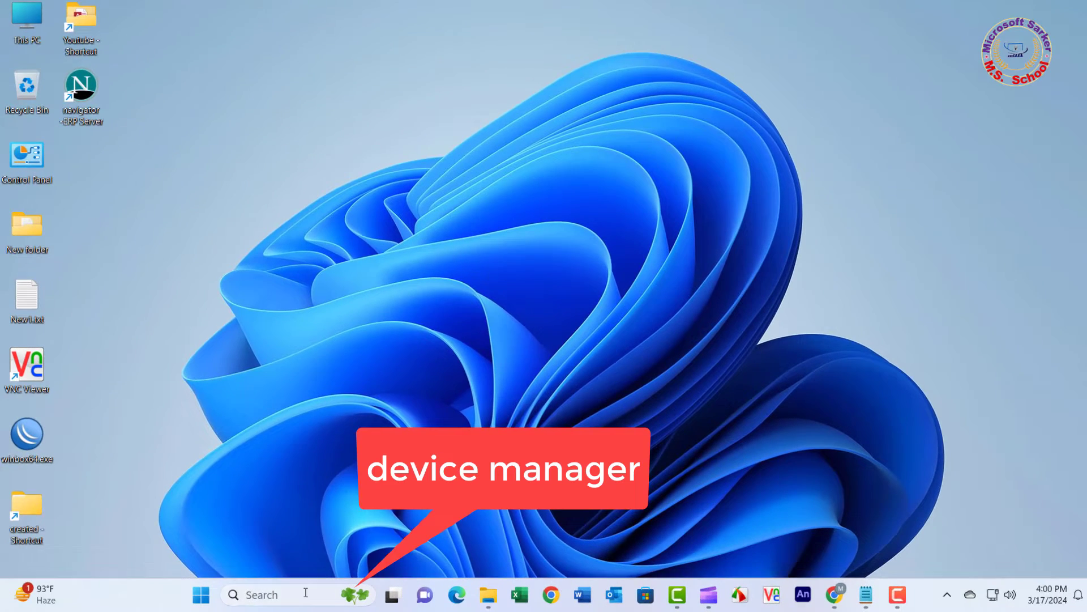
Search for Device Manager, expand Display adapters, and select Intel UHD Graphics 630.
type("device Manager")
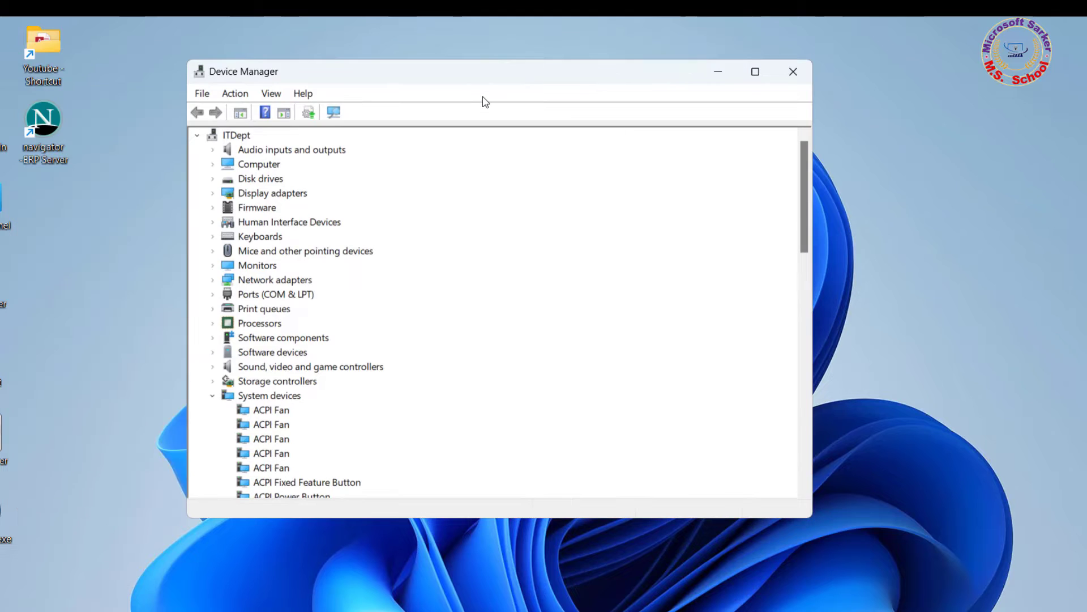
mouse_move(361, 117)
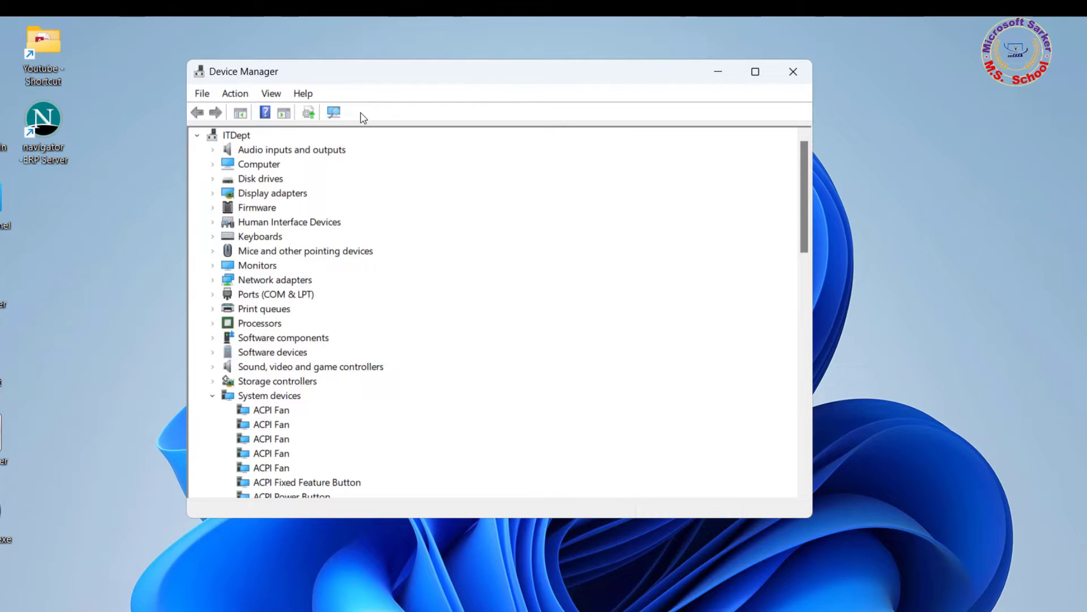
left_click(272, 192)
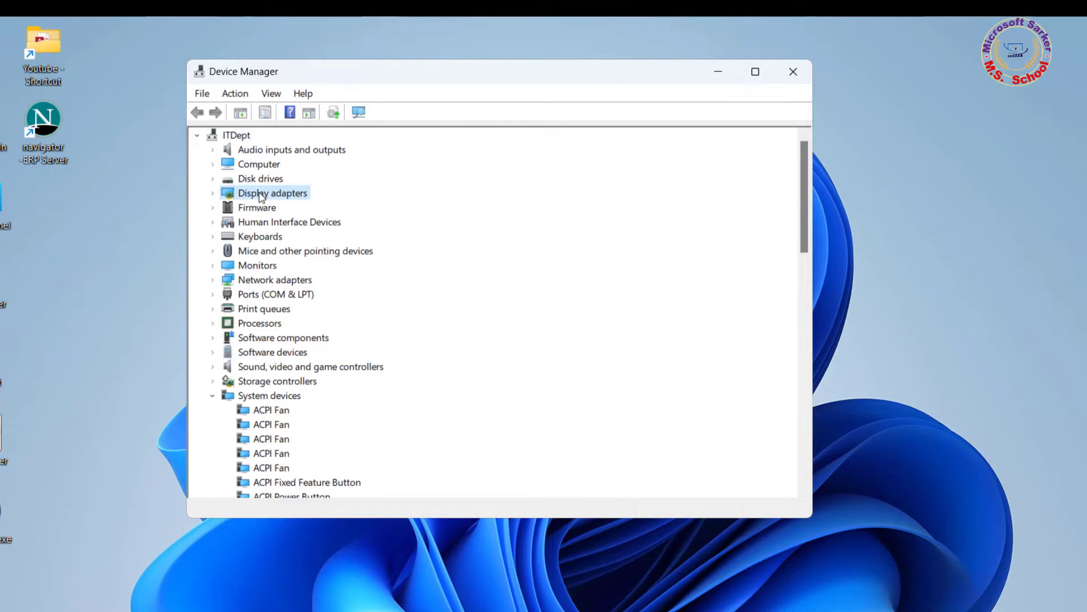
left_click(213, 193)
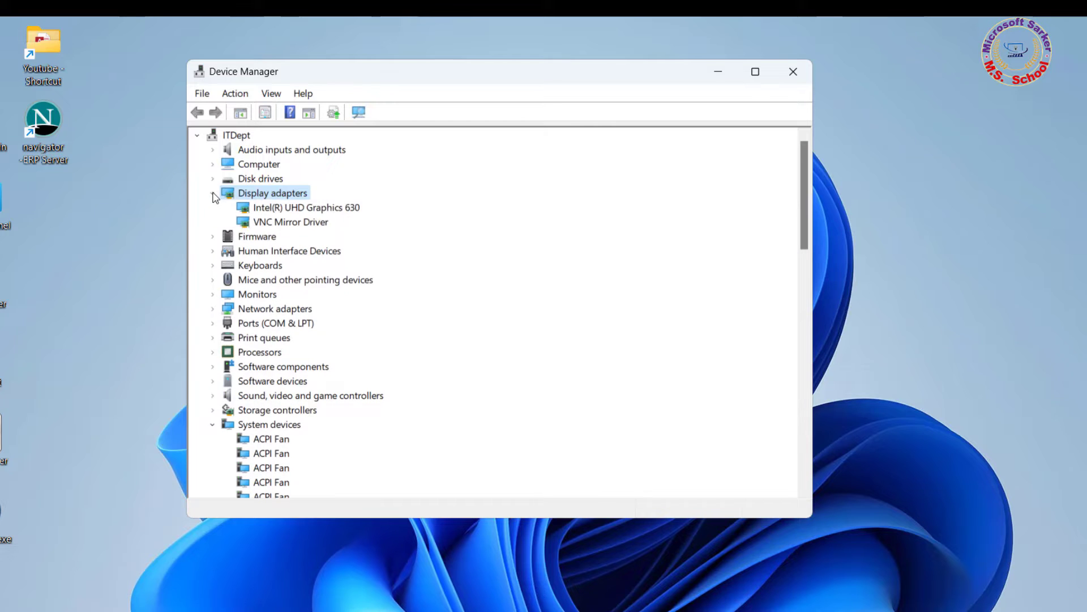
left_click(306, 207)
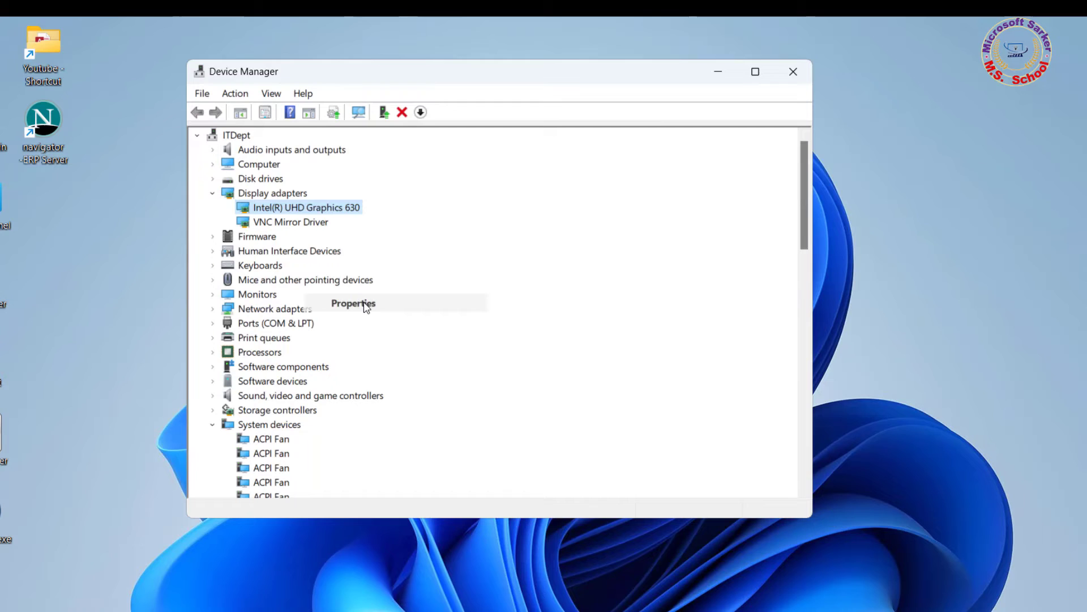
Roll back the Intel UHD Graphics 630 driver with a custom reason note.
left_click(353, 303)
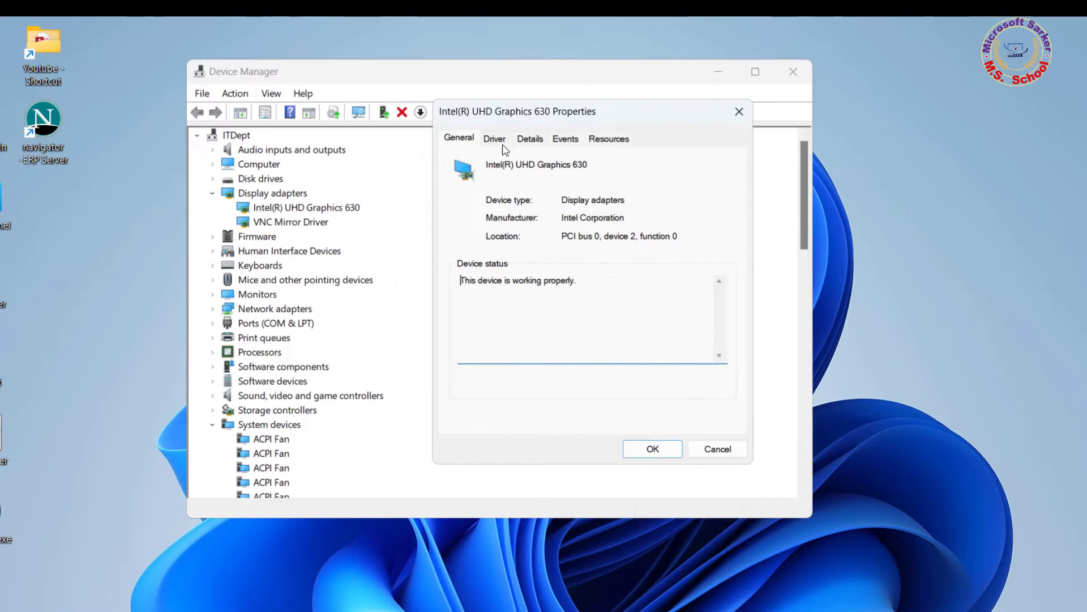
left_click(495, 138)
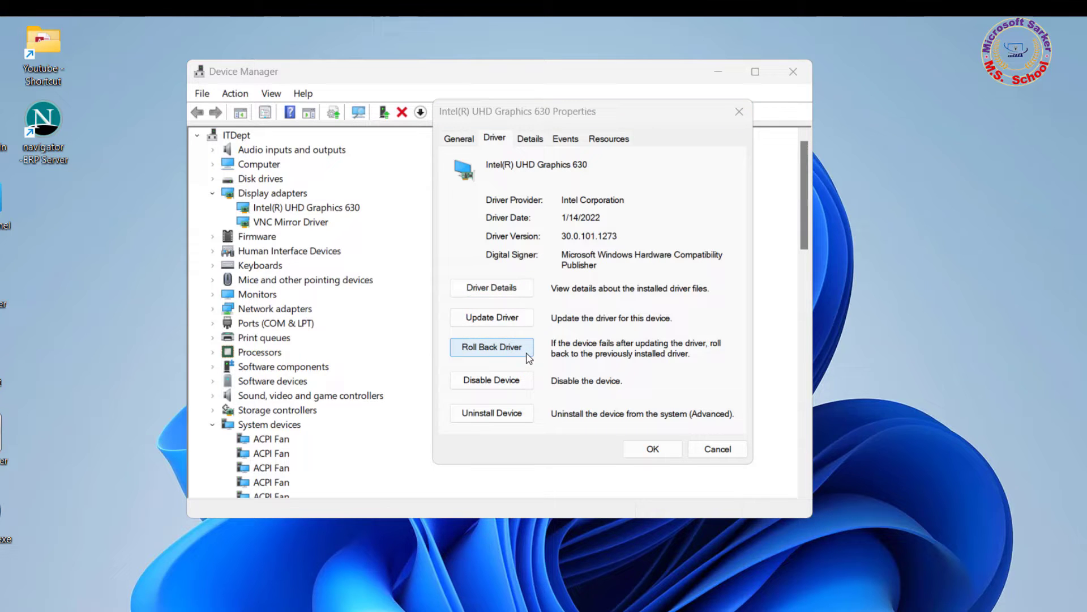
left_click(491, 347)
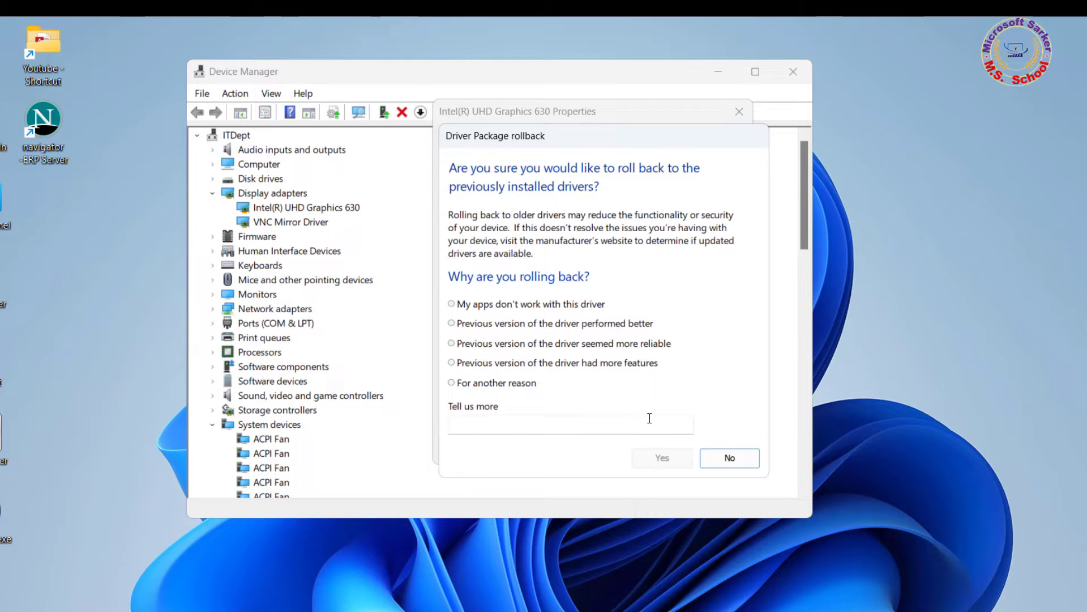
mouse_move(455, 393)
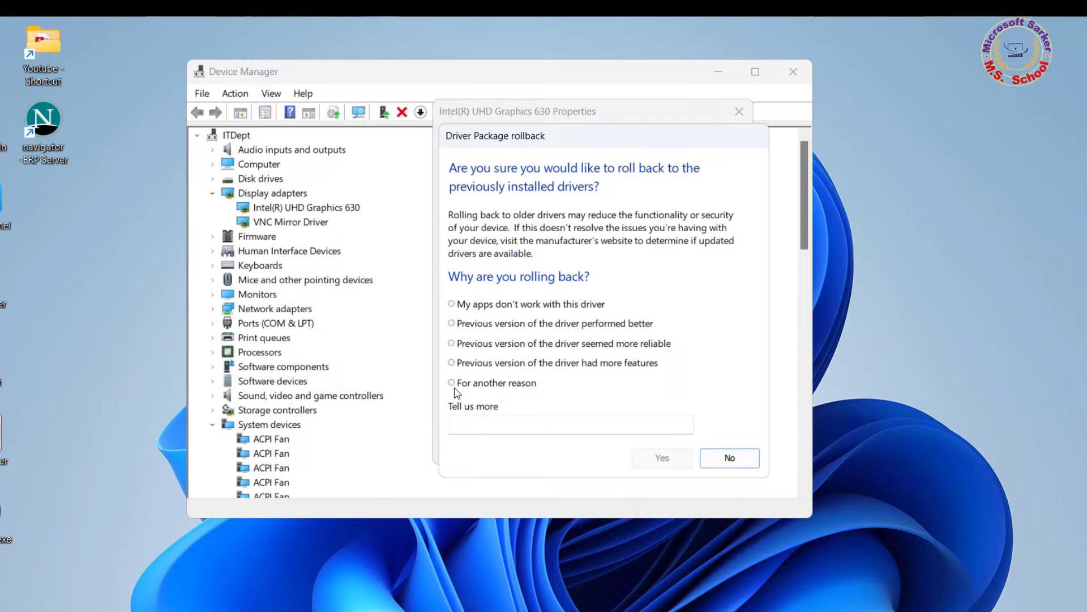
left_click(452, 382)
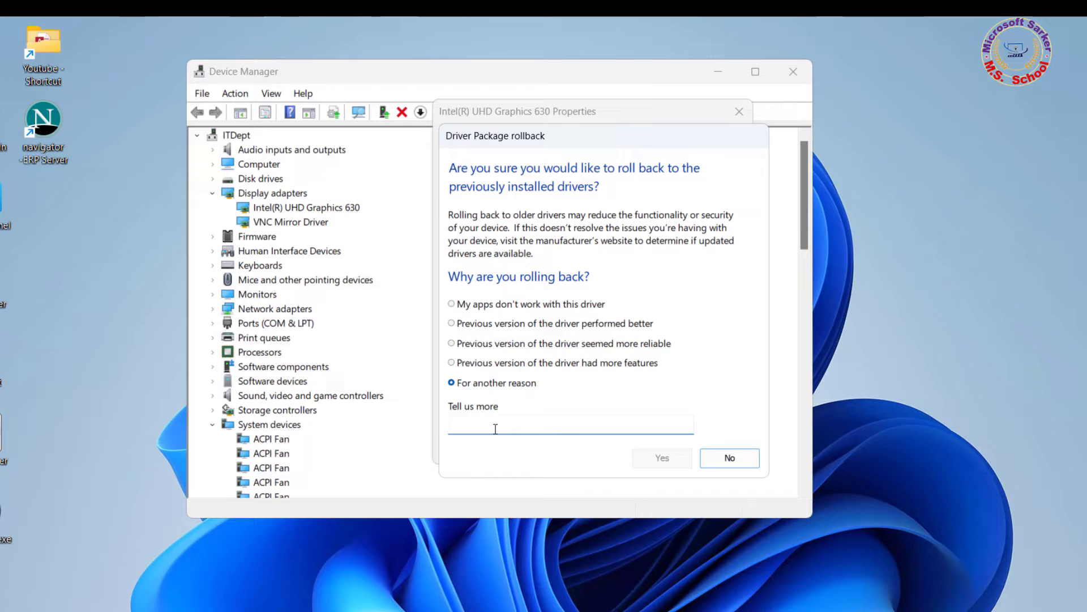
type("n")
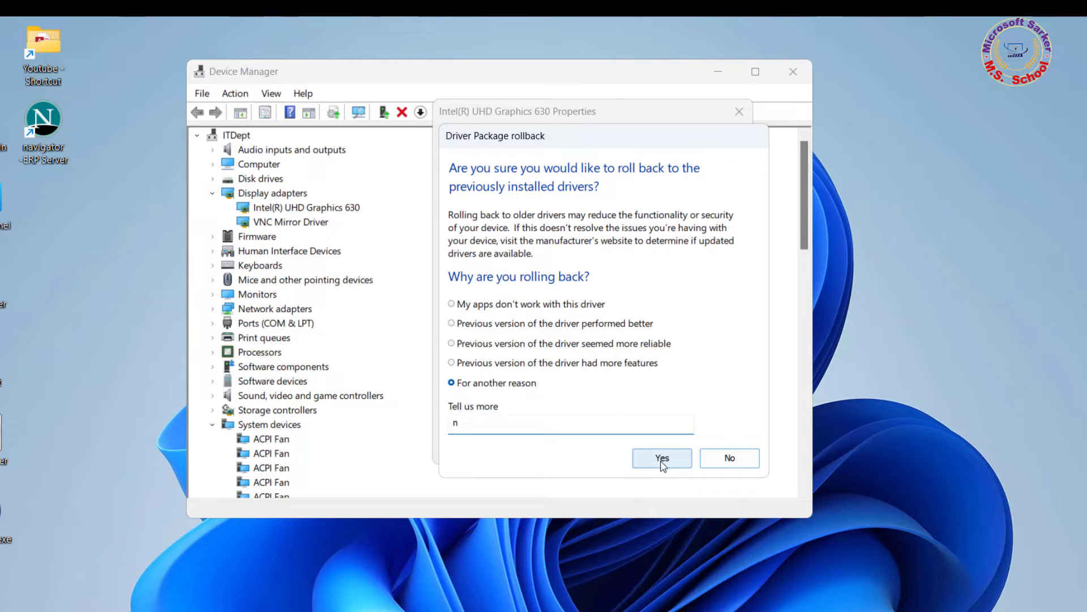
left_click(661, 457)
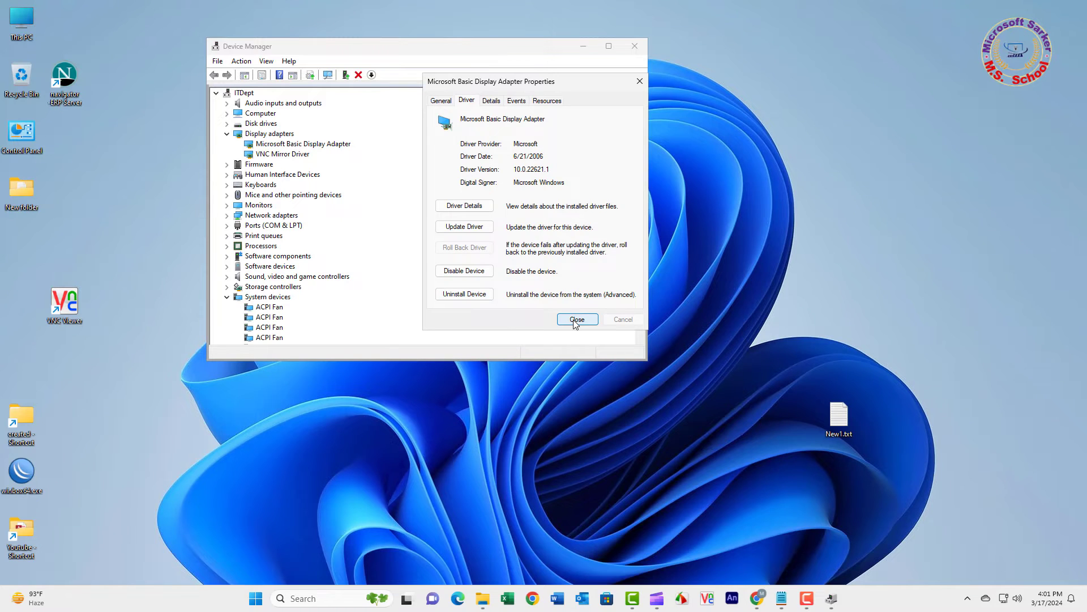
Close the adapter properties dialog and the Device Manager window.
left_click(576, 319)
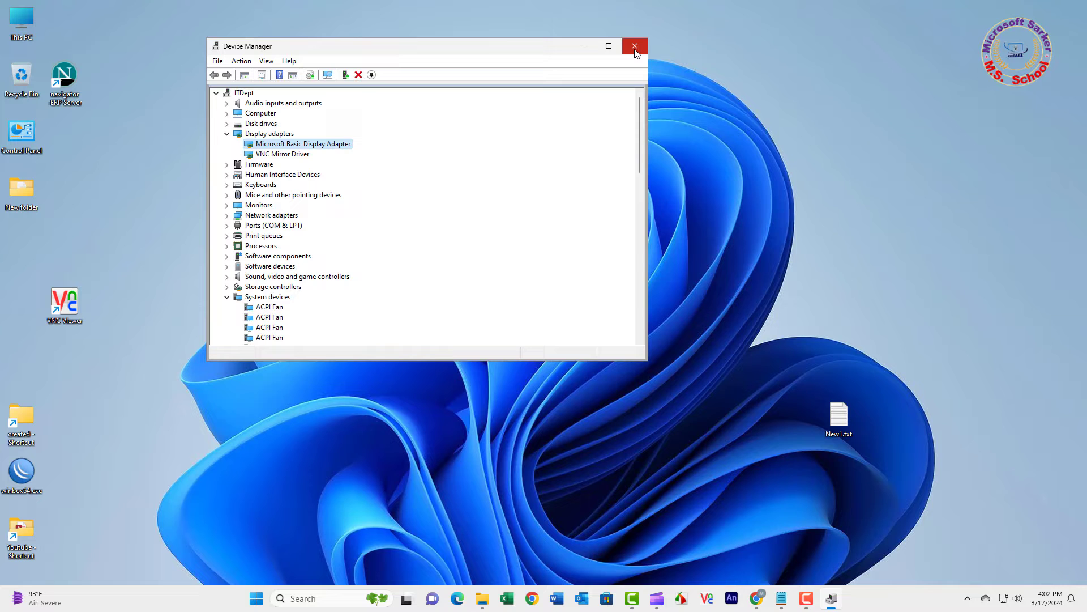
mouse_move(633, 46)
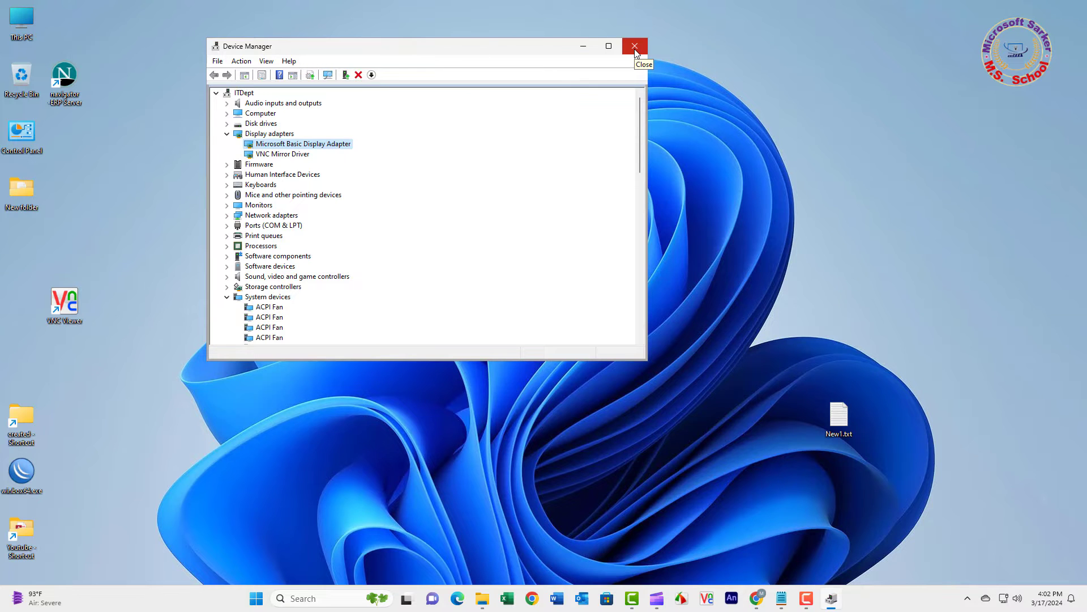
left_click(633, 46)
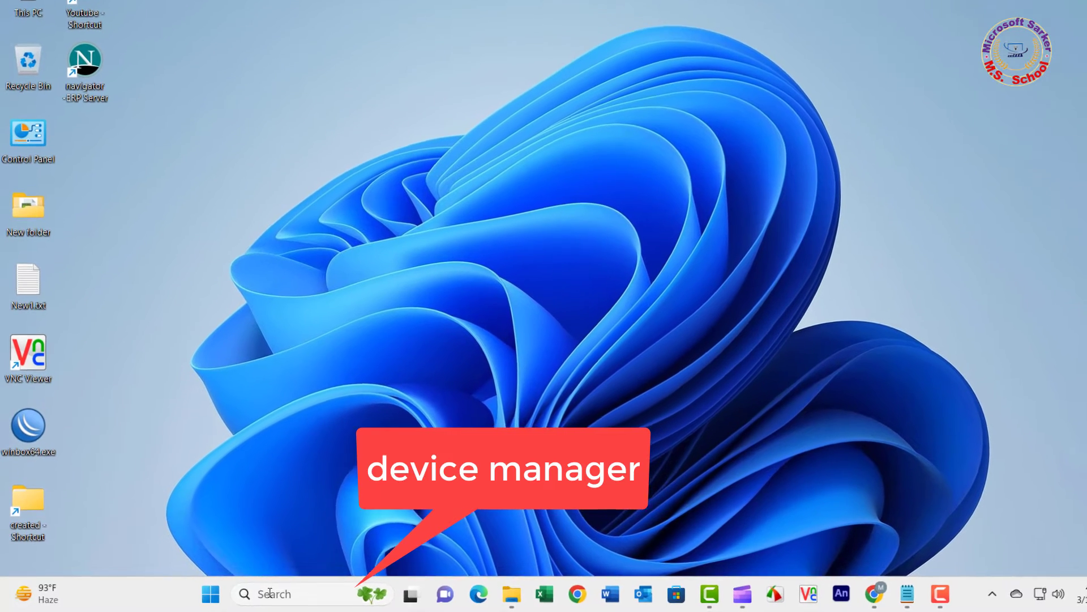
Reopen Device Manager from search and expand Display adapters.
left_click(213, 593)
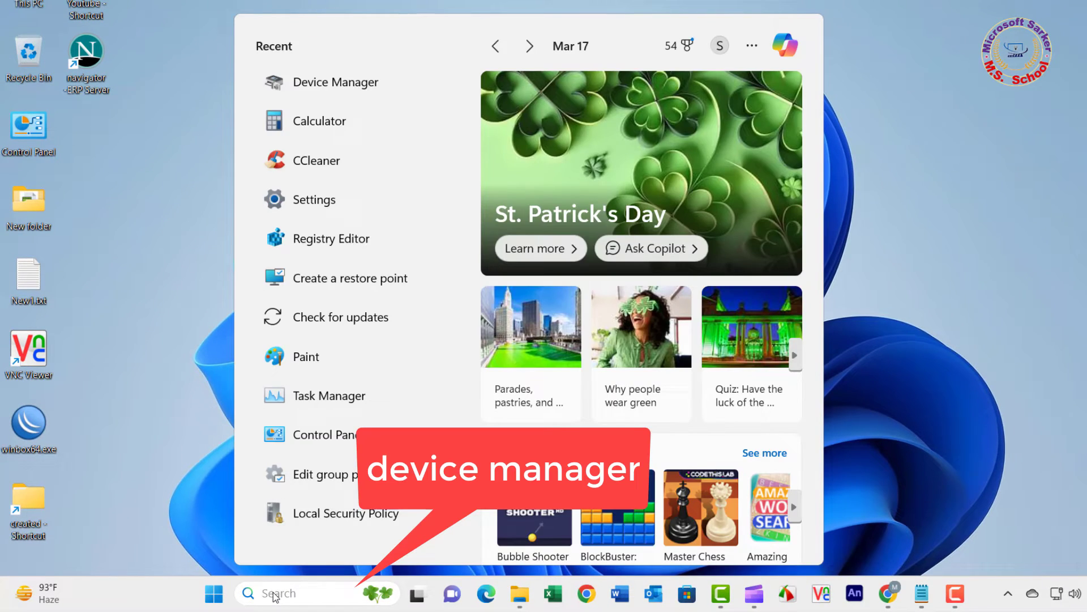
type("der")
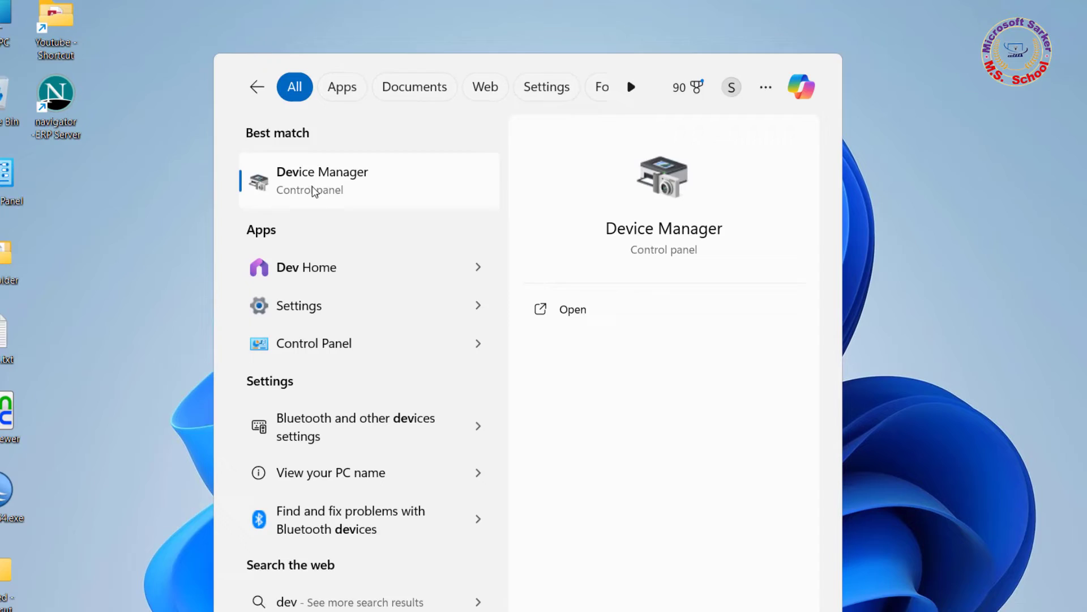
left_click(321, 180)
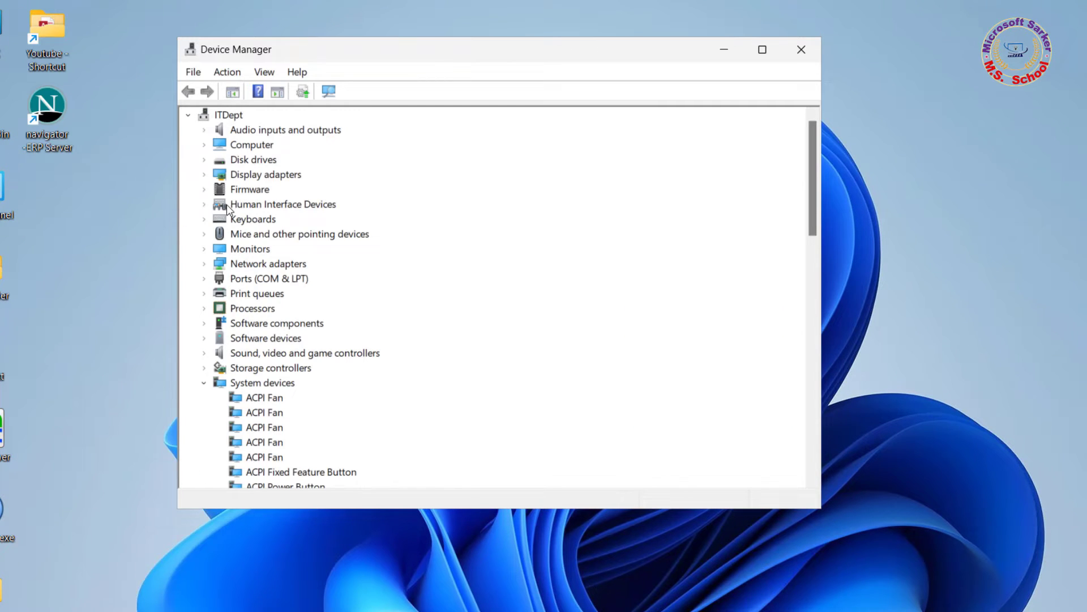
left_click(203, 174)
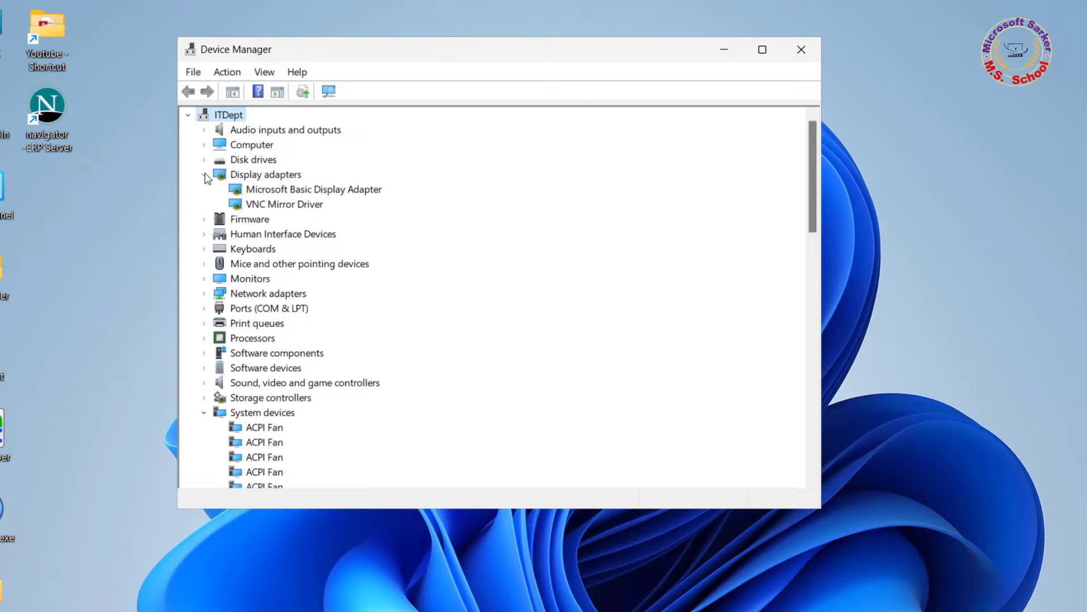
Check Microsoft Basic Display Adapter's Driver tab in Properties, then close Device Manager.
right_click(313, 188)
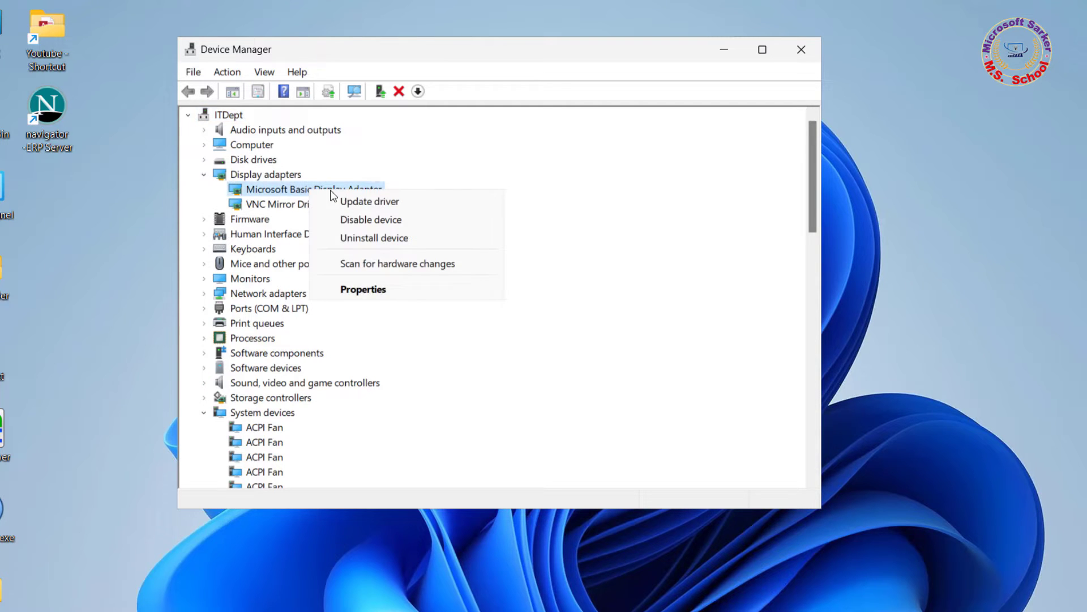
mouse_move(363, 289)
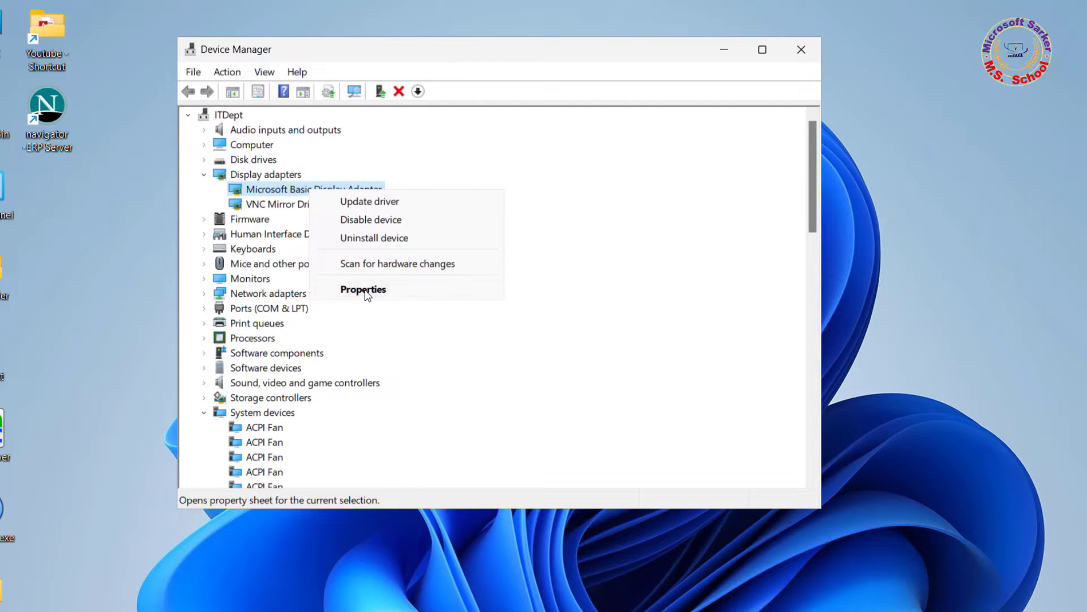
left_click(362, 290)
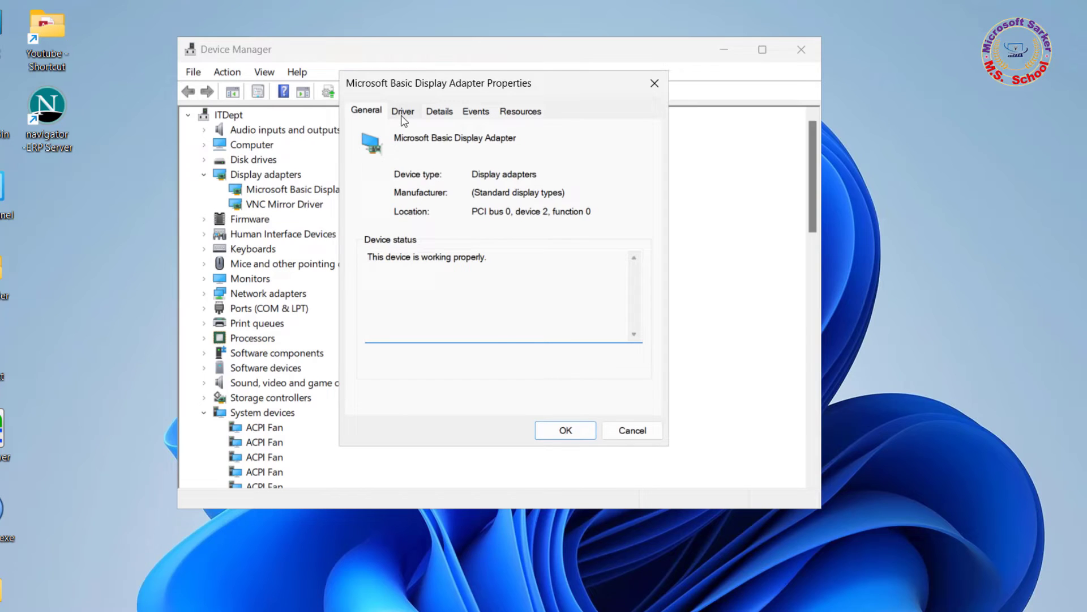
left_click(402, 111)
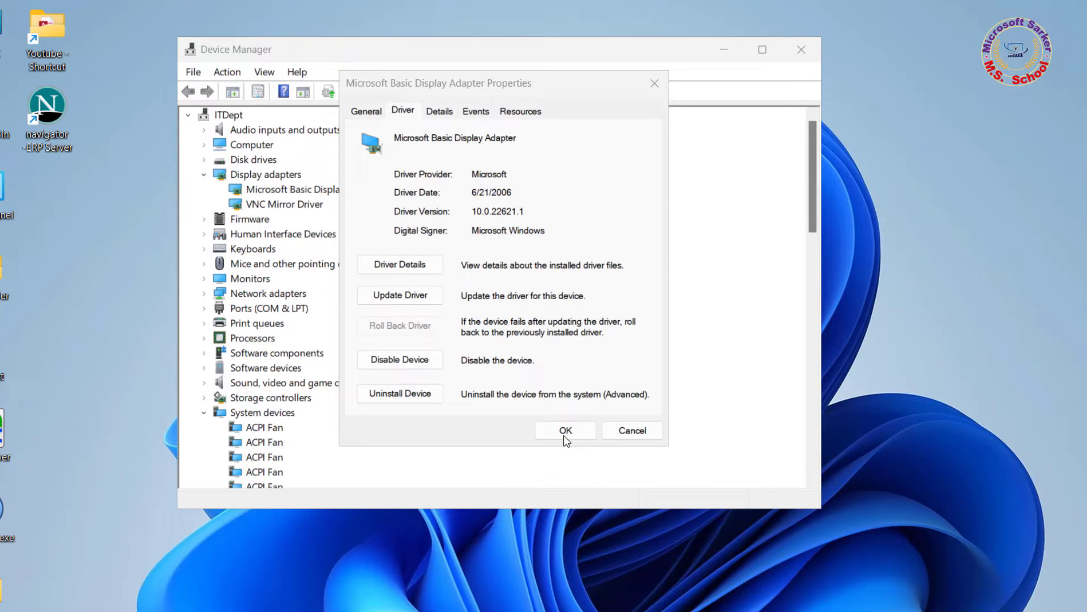
left_click(565, 429)
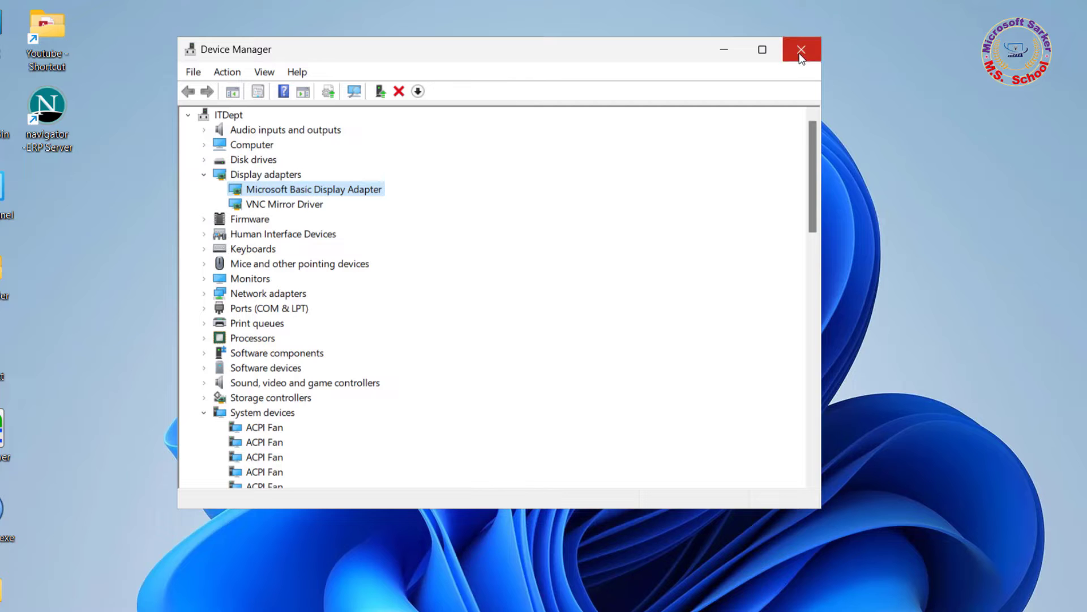
mouse_move(801, 50)
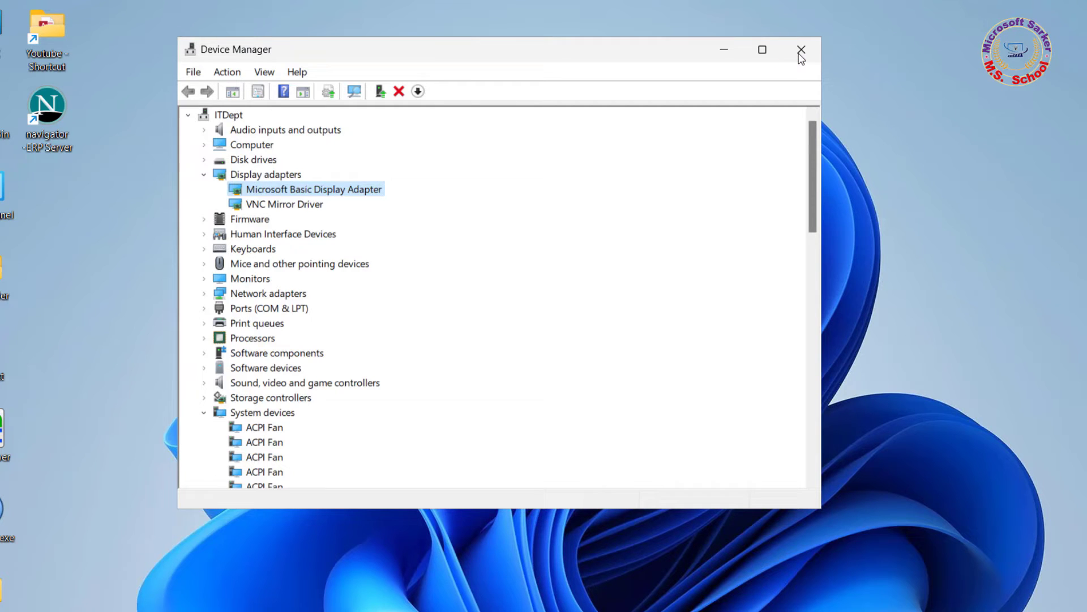
left_click(800, 49)
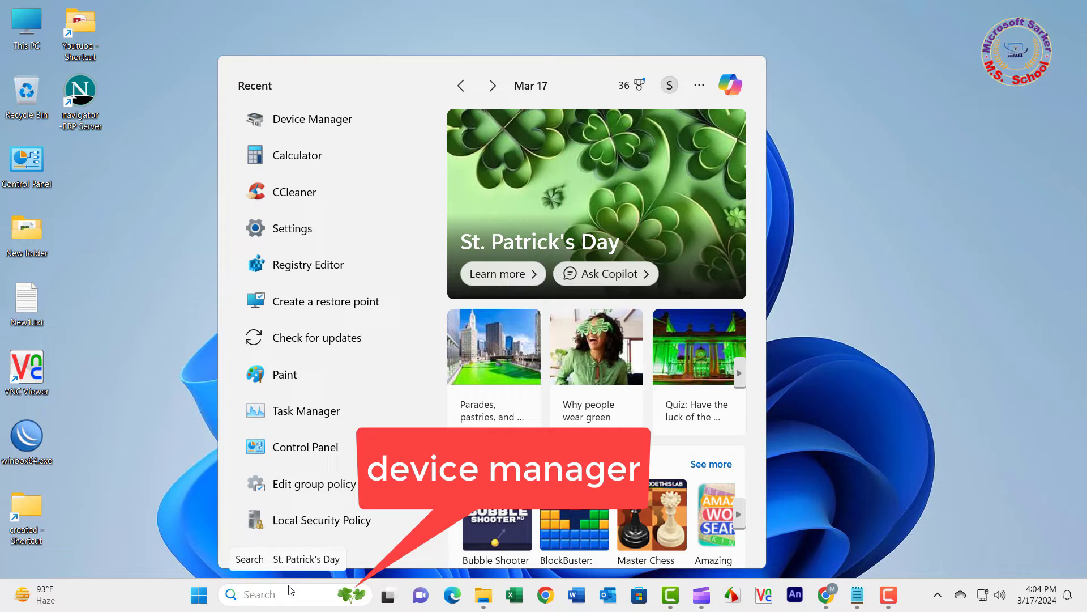
Search 'de', open Device Manager, and expand Display adapters.
type("de")
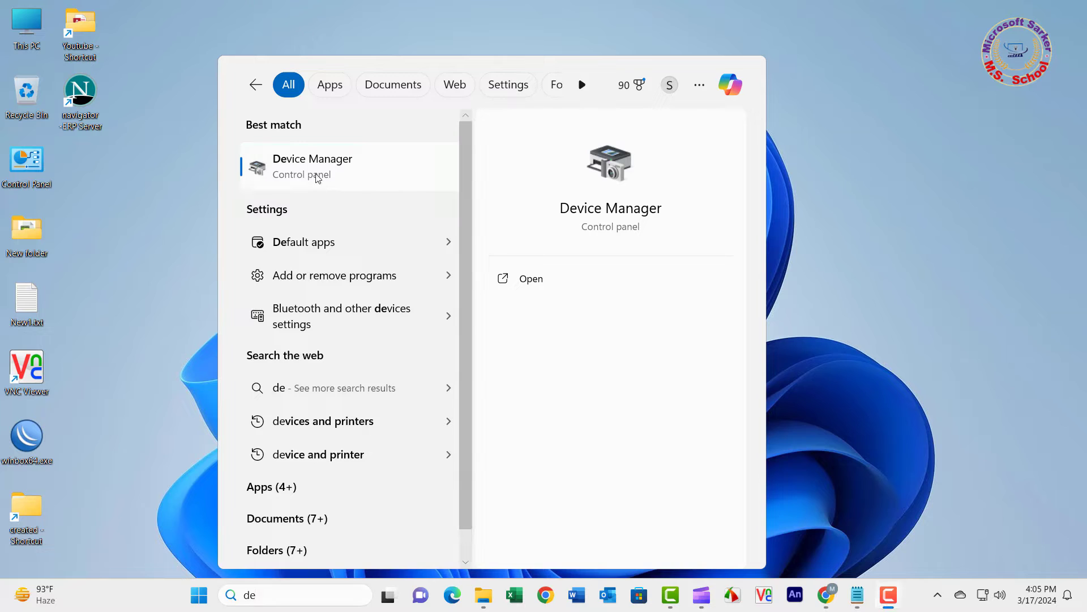
left_click(312, 166)
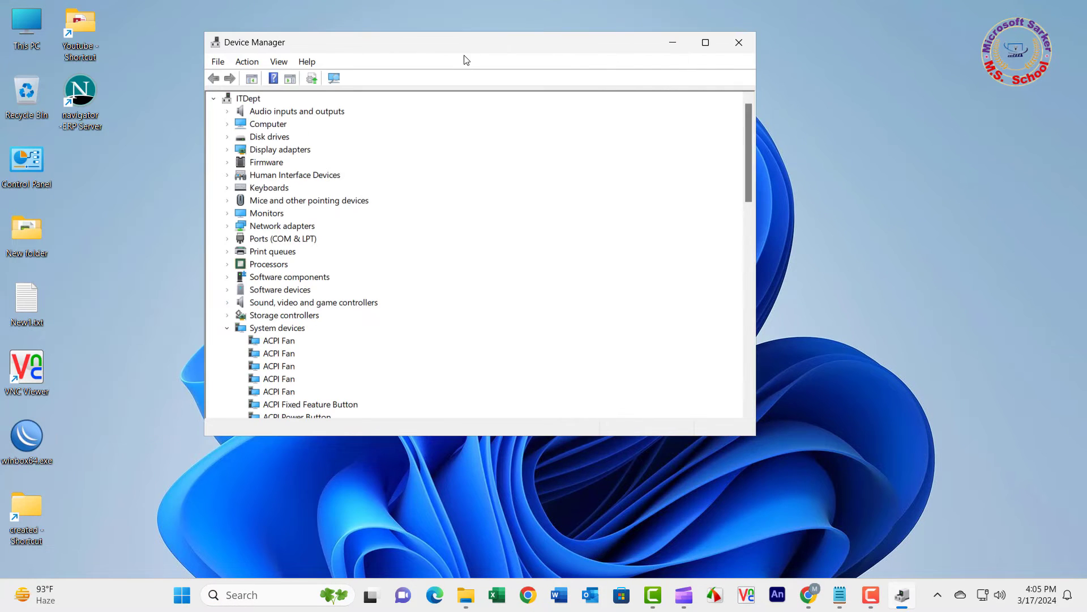
left_click(279, 149)
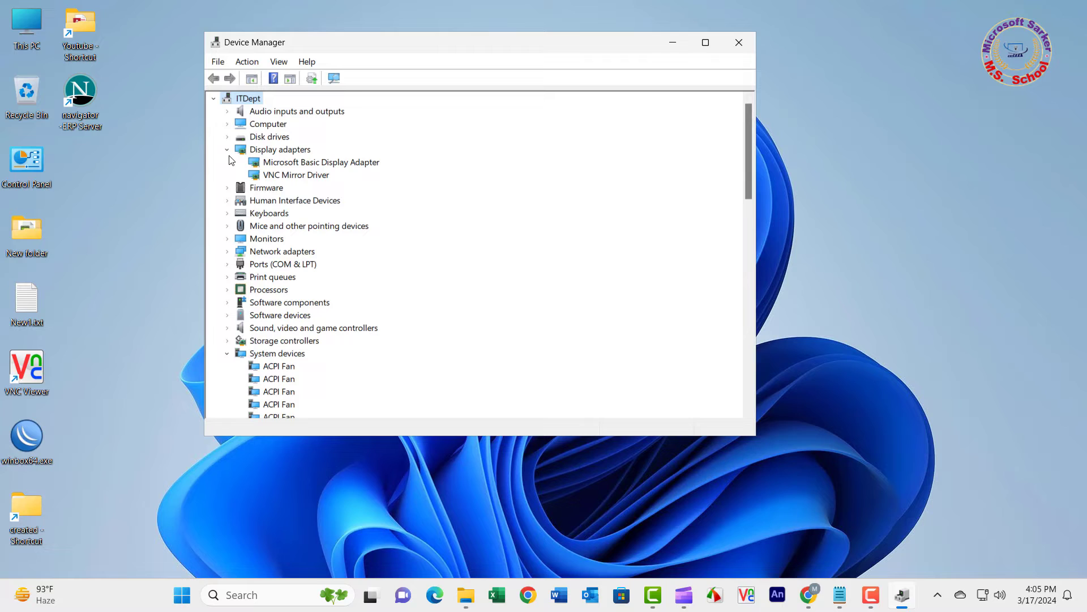
mouse_move(276, 164)
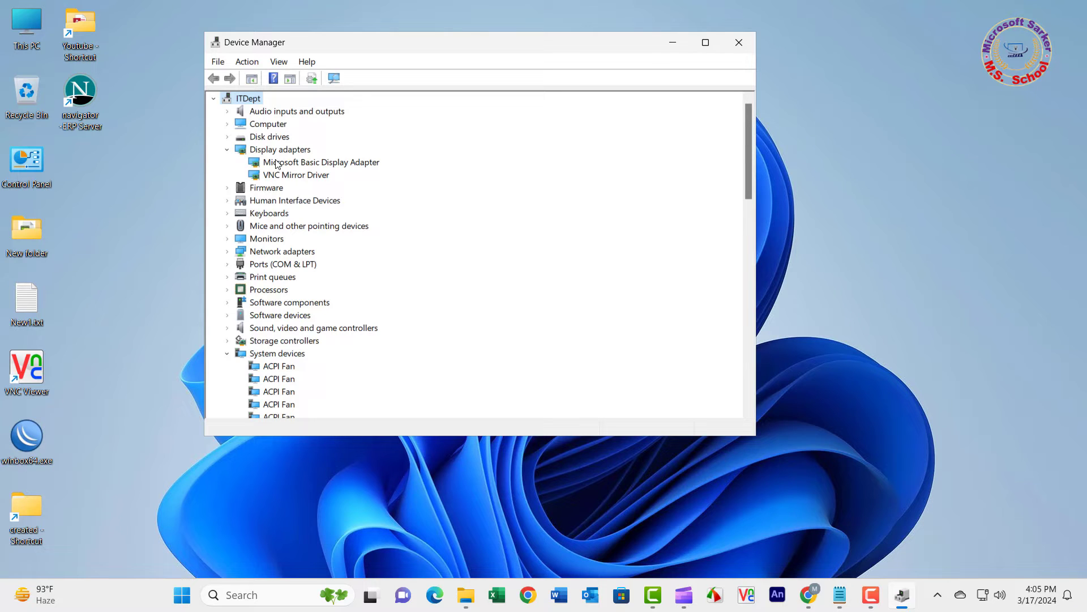
mouse_move(278, 179)
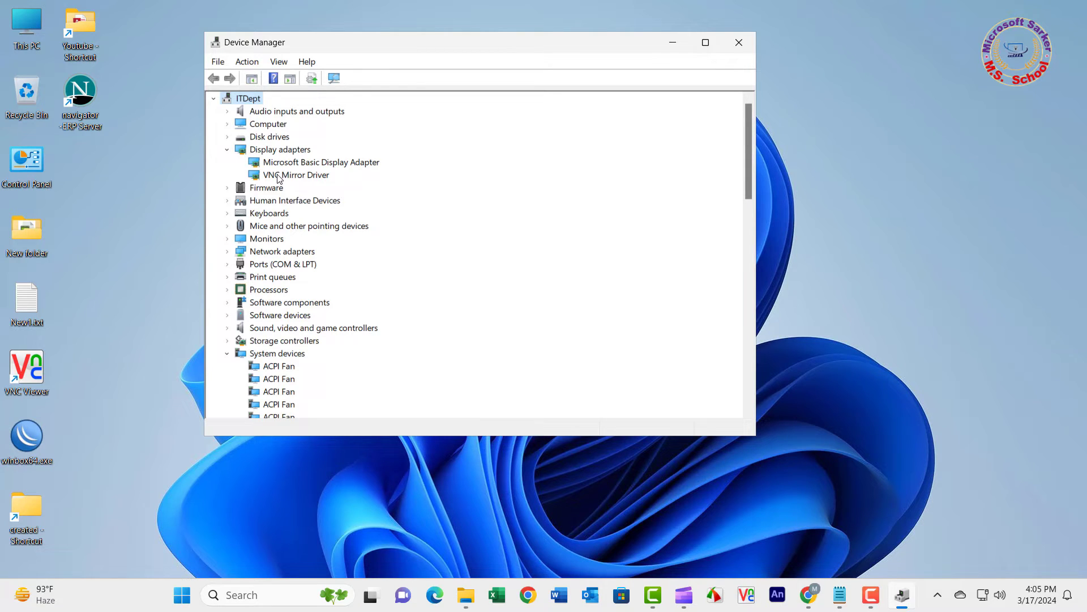
Auto-search for a VNC Mirror Driver update, dismiss the result, and close Device Manager.
right_click(295, 175)
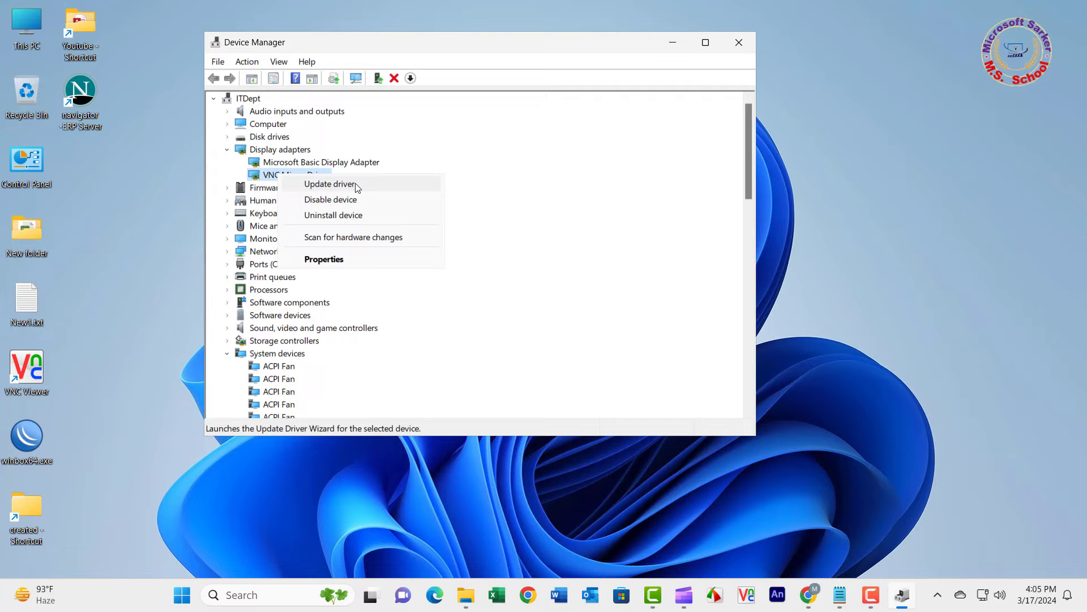
left_click(331, 184)
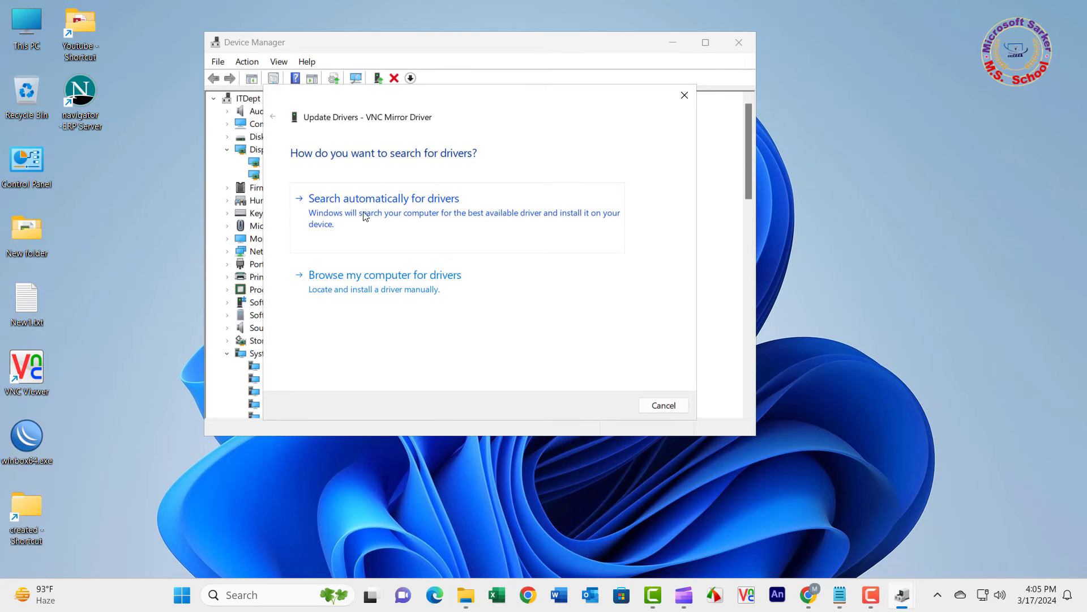
left_click(383, 198)
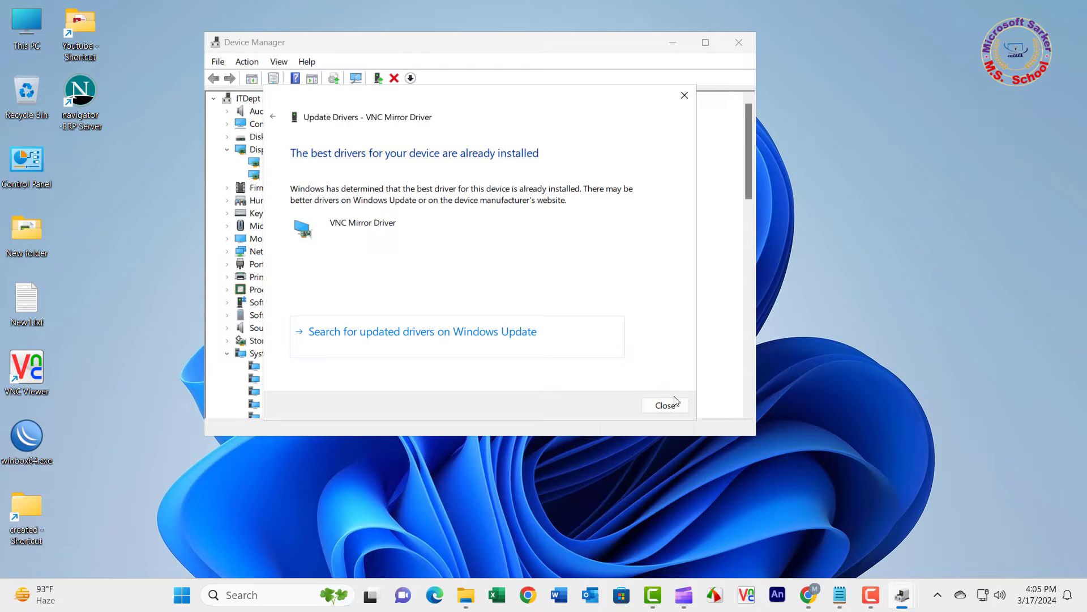
left_click(664, 405)
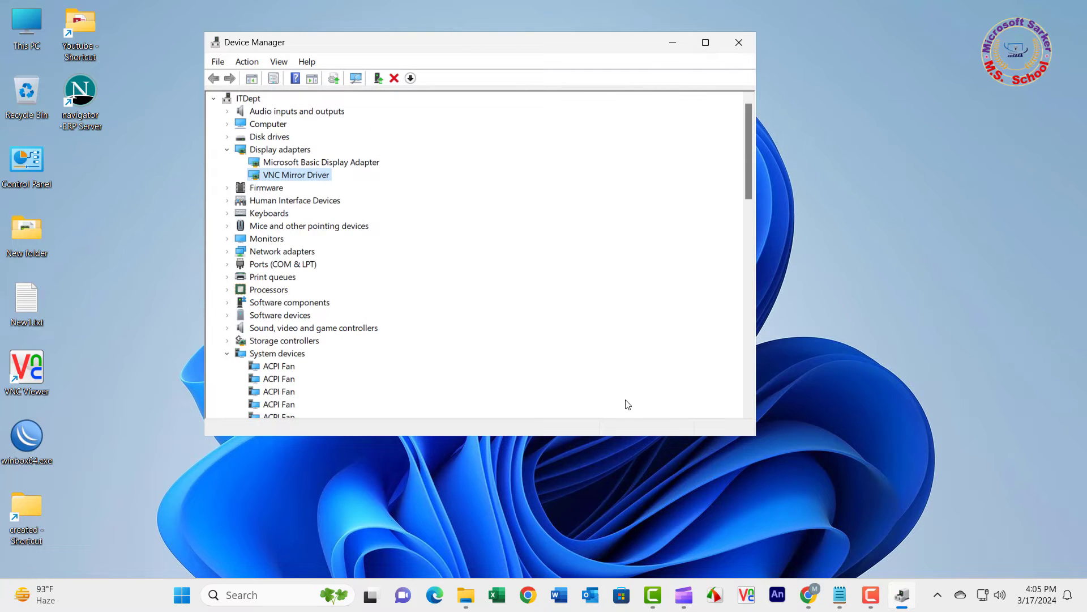
mouse_move(582, 322)
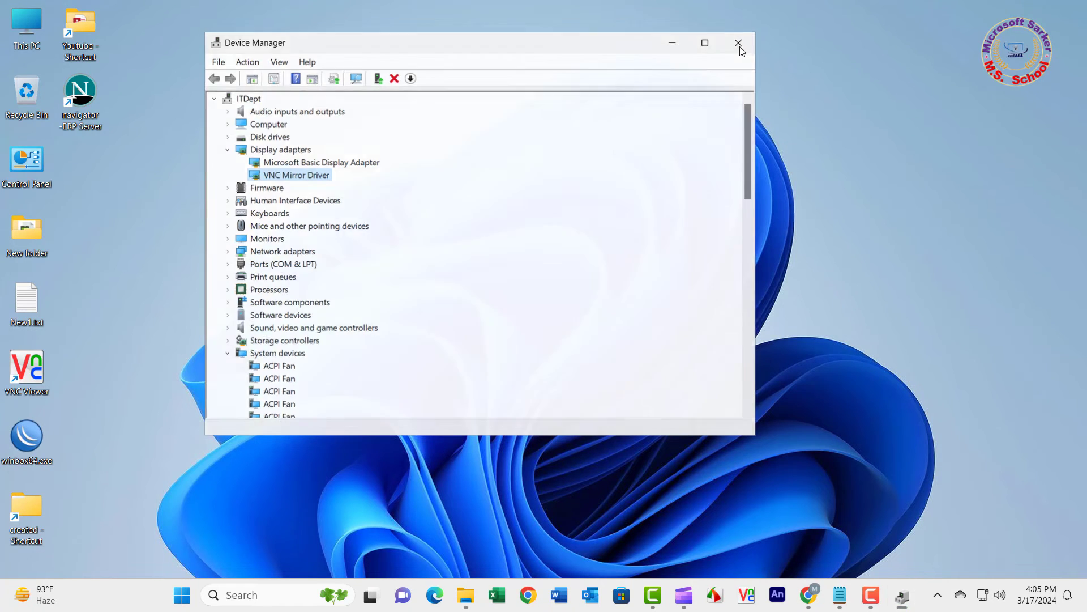
left_click(738, 43)
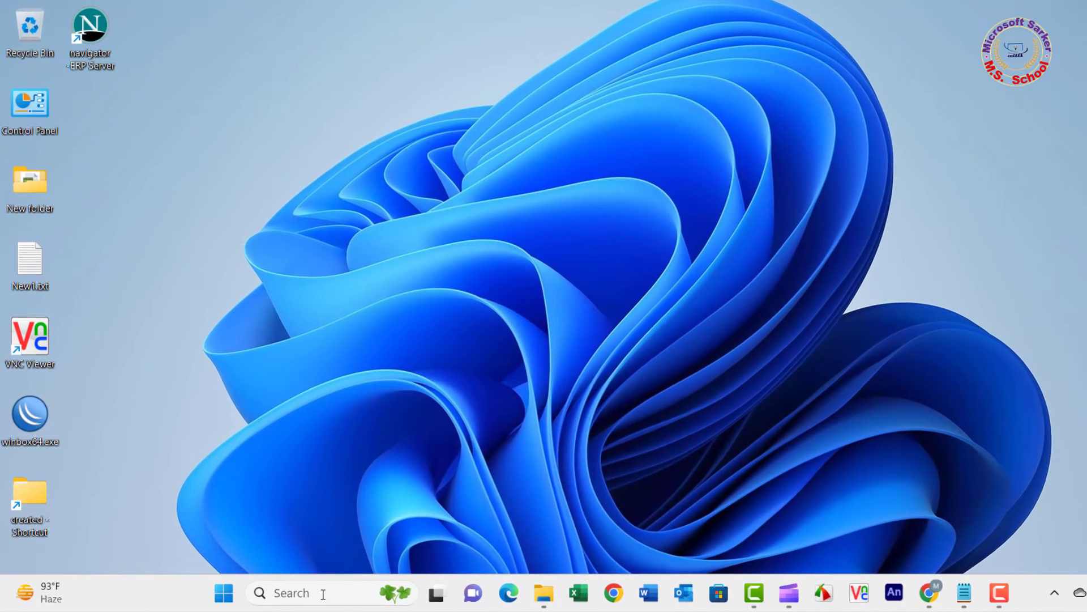
Search 'se' from the taskbar and launch Settings.
left_click(299, 592)
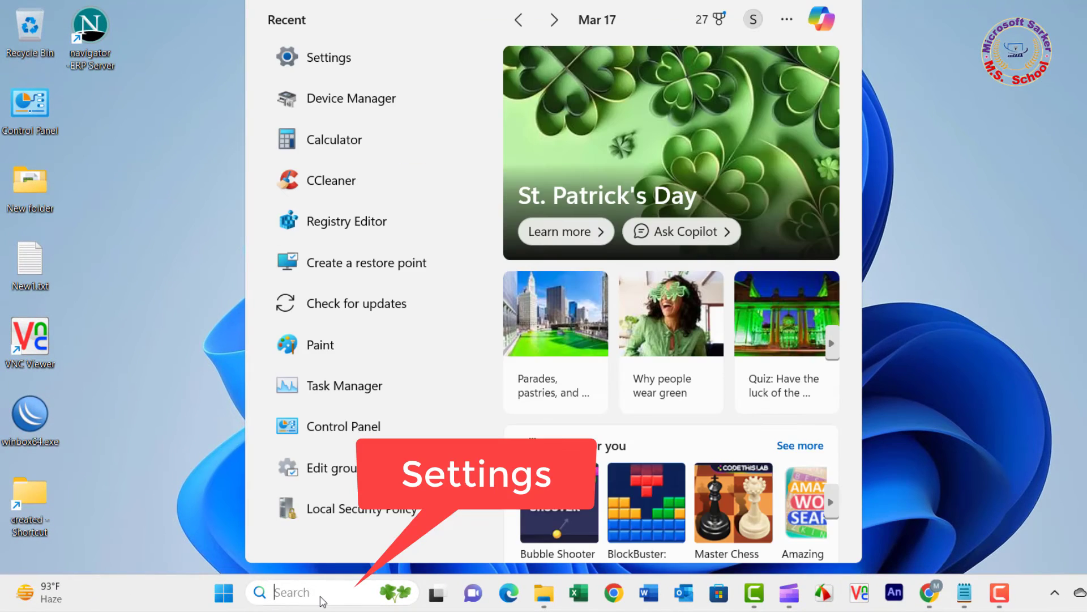
type("se")
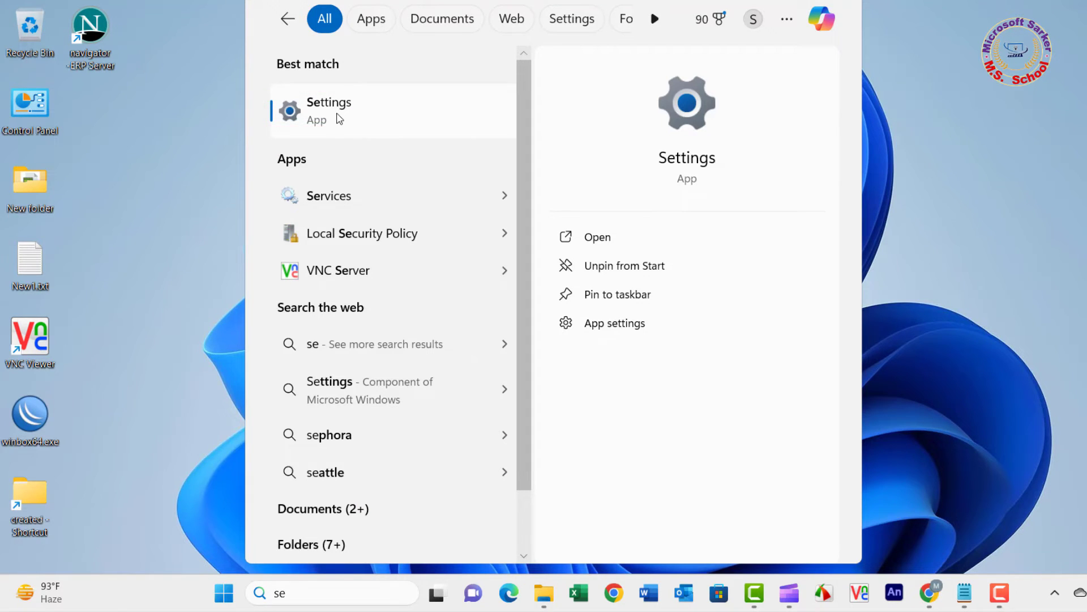
left_click(328, 110)
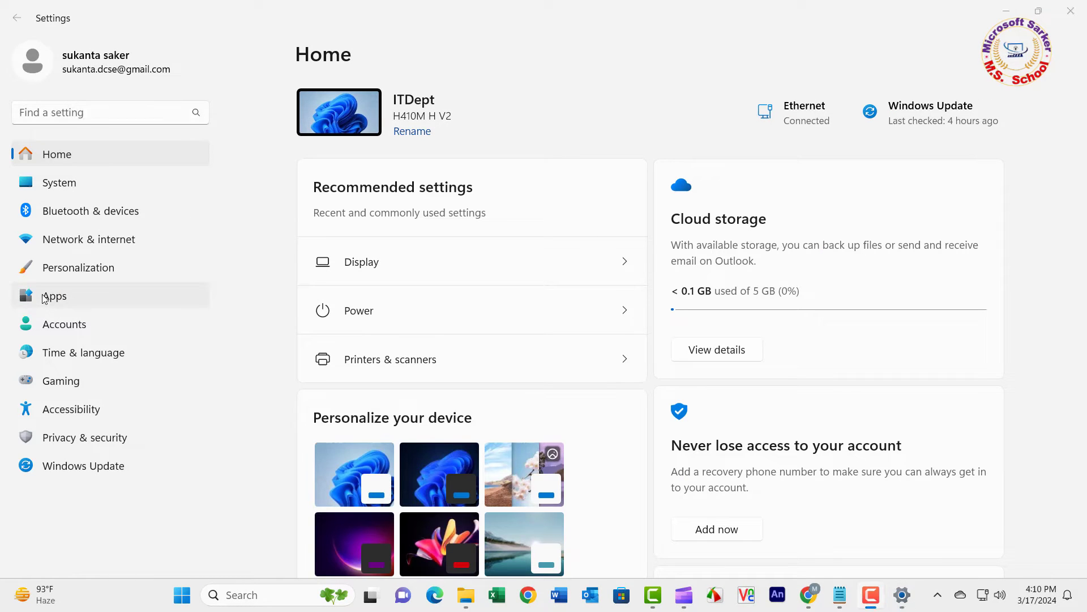
Go to Apps > Installed apps and scroll through the 92 installed apps.
left_click(54, 296)
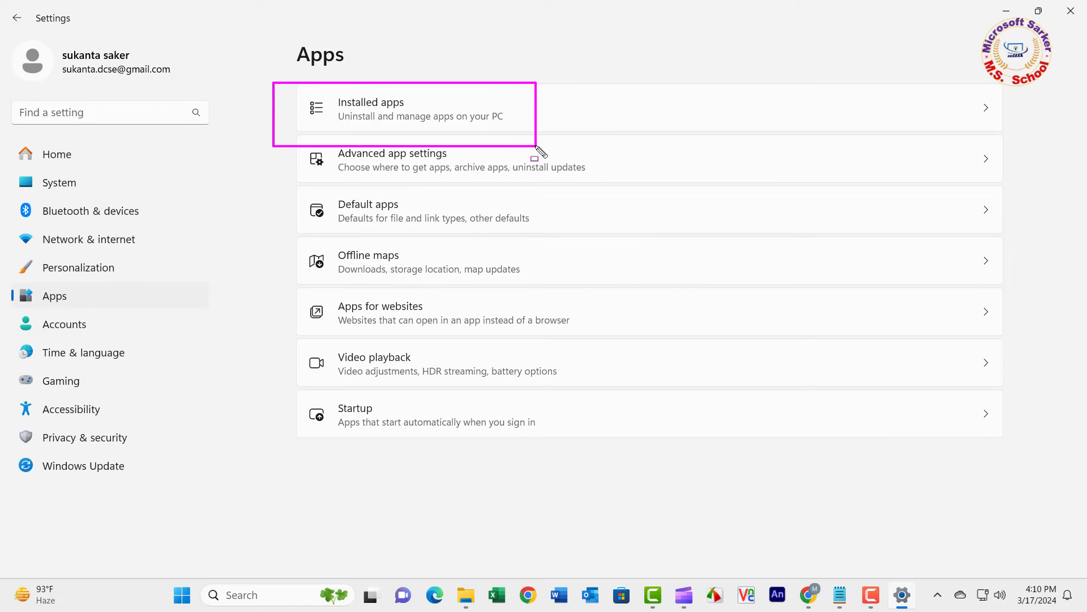
left_click(404, 108)
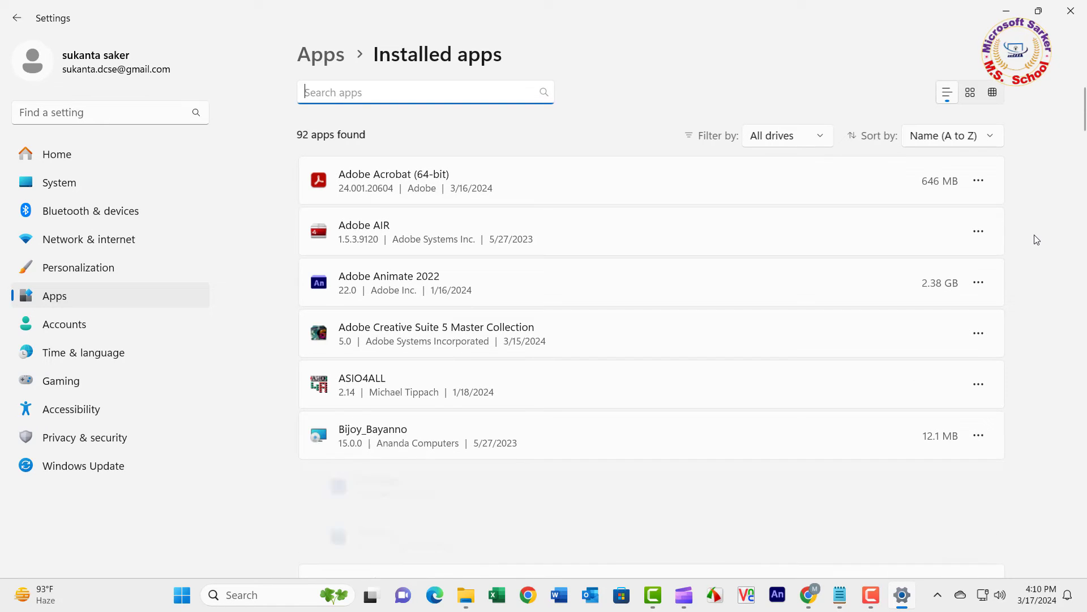
scroll("down", 3)
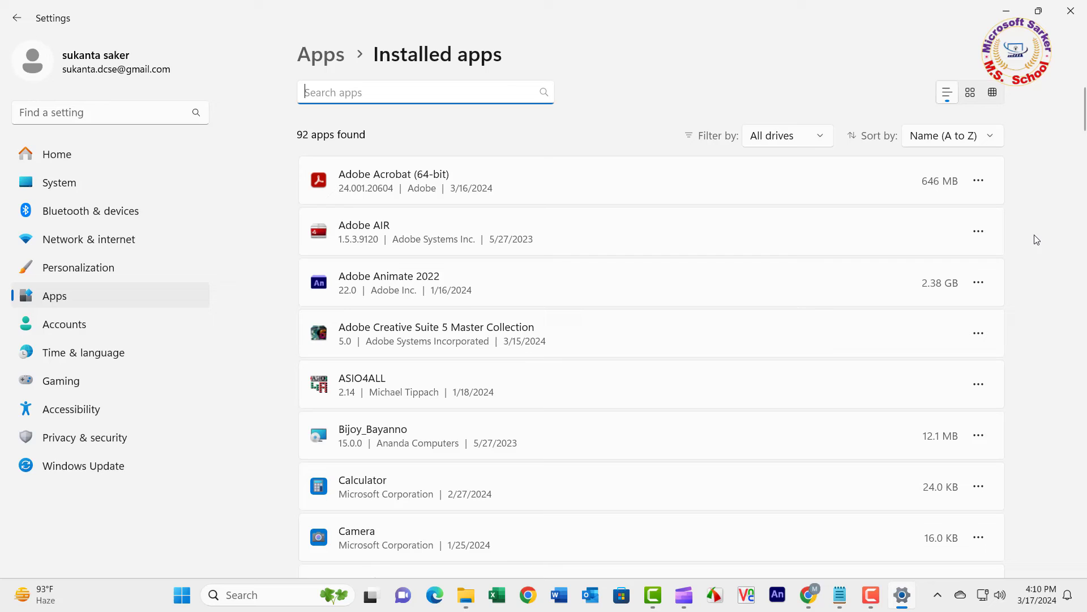
scroll("down", 3)
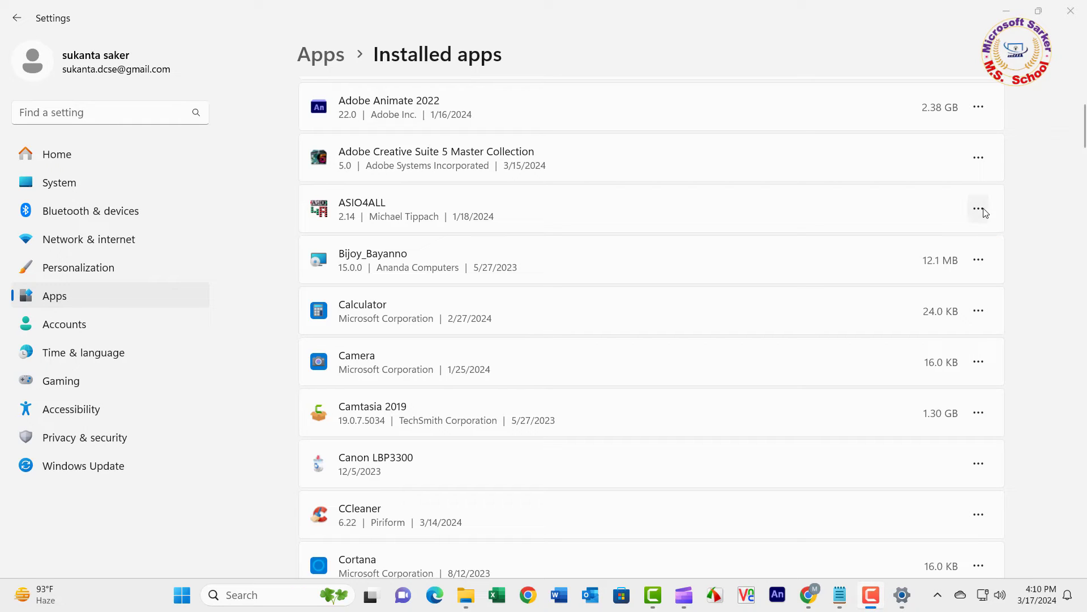
Uninstall ASIO4ALL 2.14 from Installed apps and close the finished uninstaller.
left_click(979, 208)
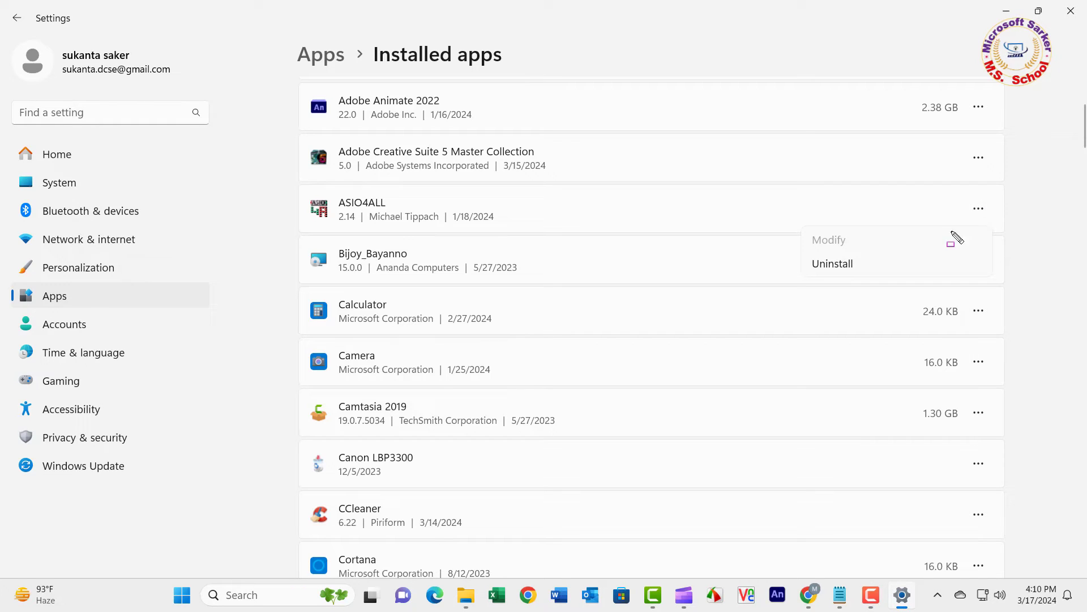
mouse_move(863, 263)
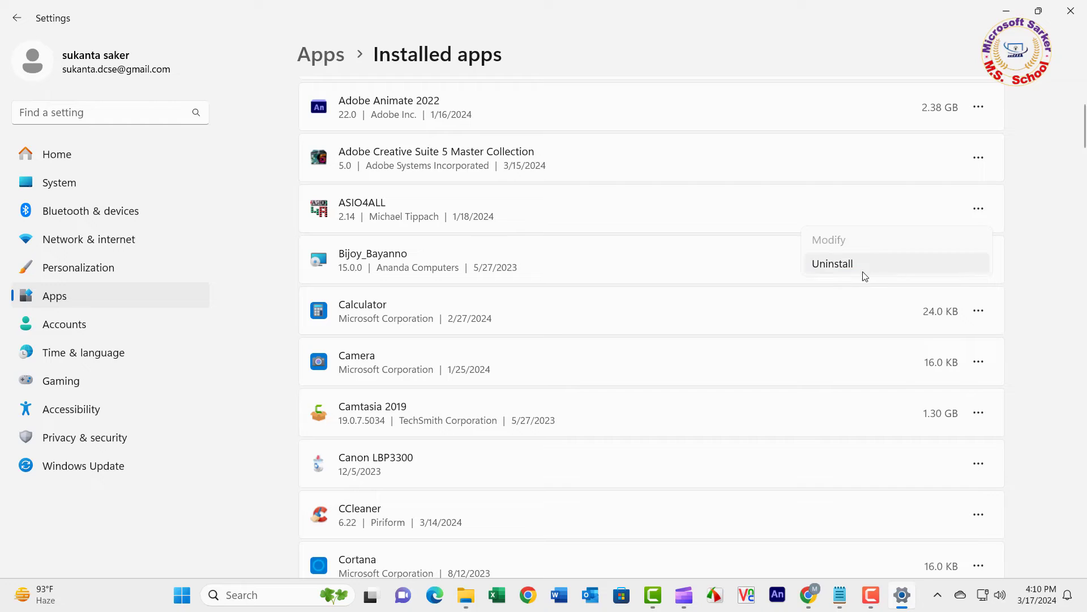
left_click(832, 264)
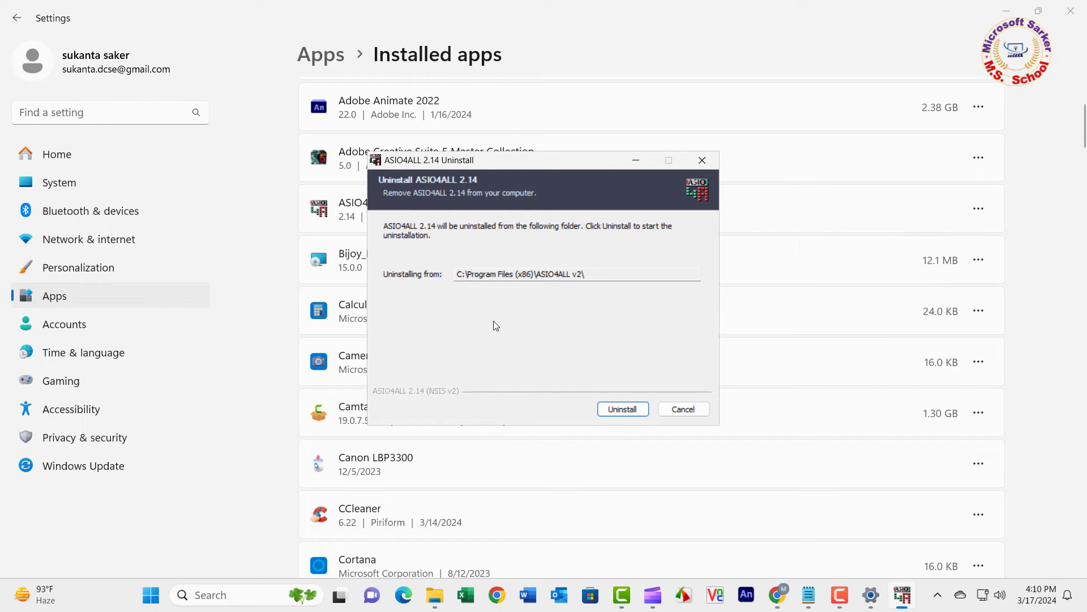
mouse_move(621, 408)
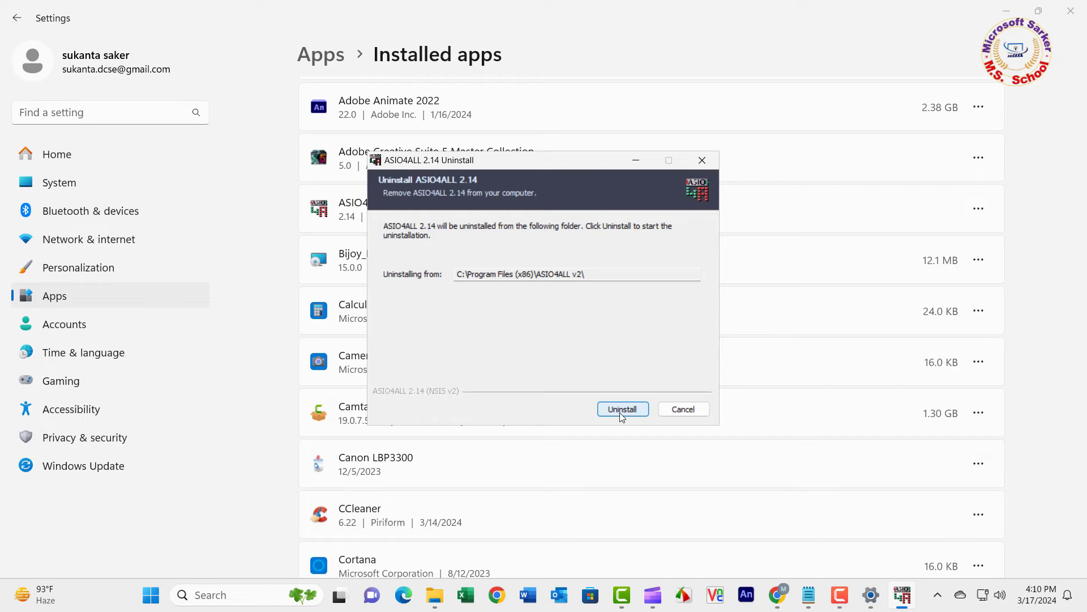
left_click(621, 409)
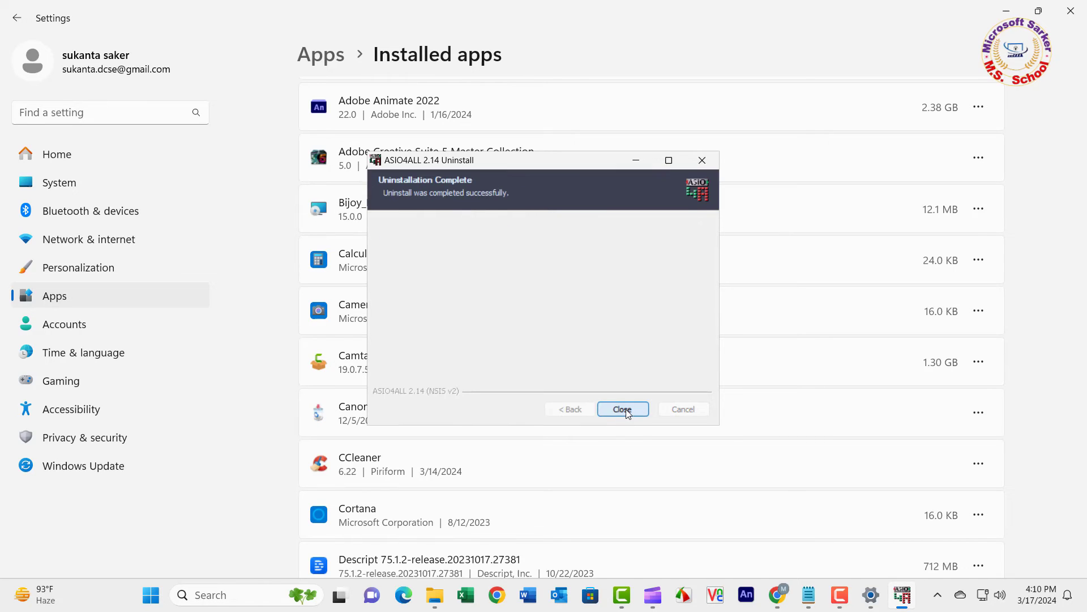
left_click(622, 408)
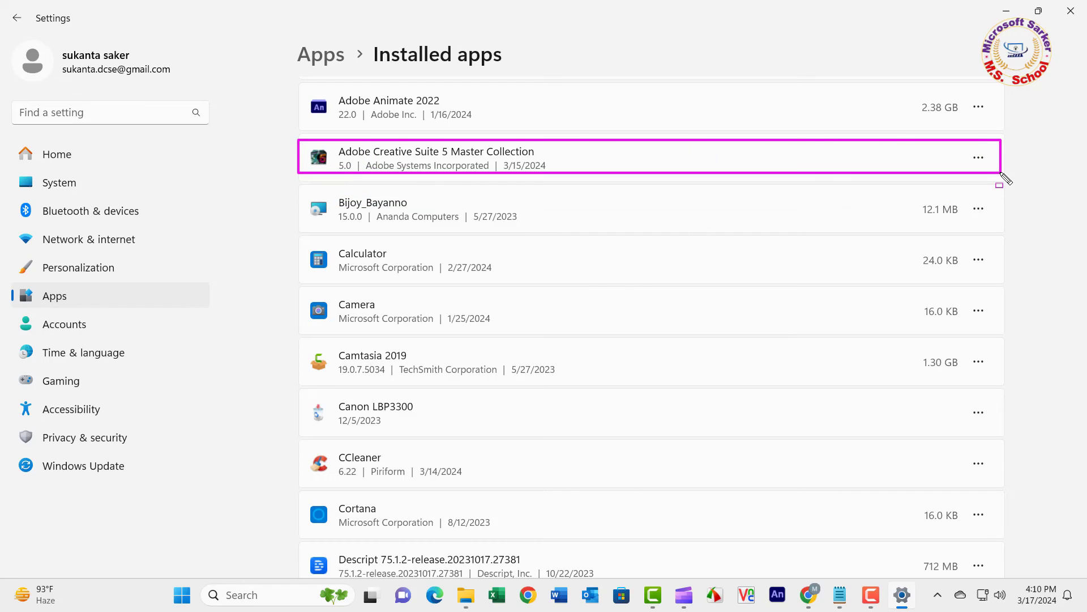
Request uninstalling Adobe Creative Suite 5 Master Collection, leaving the confirmation pending.
left_click(978, 158)
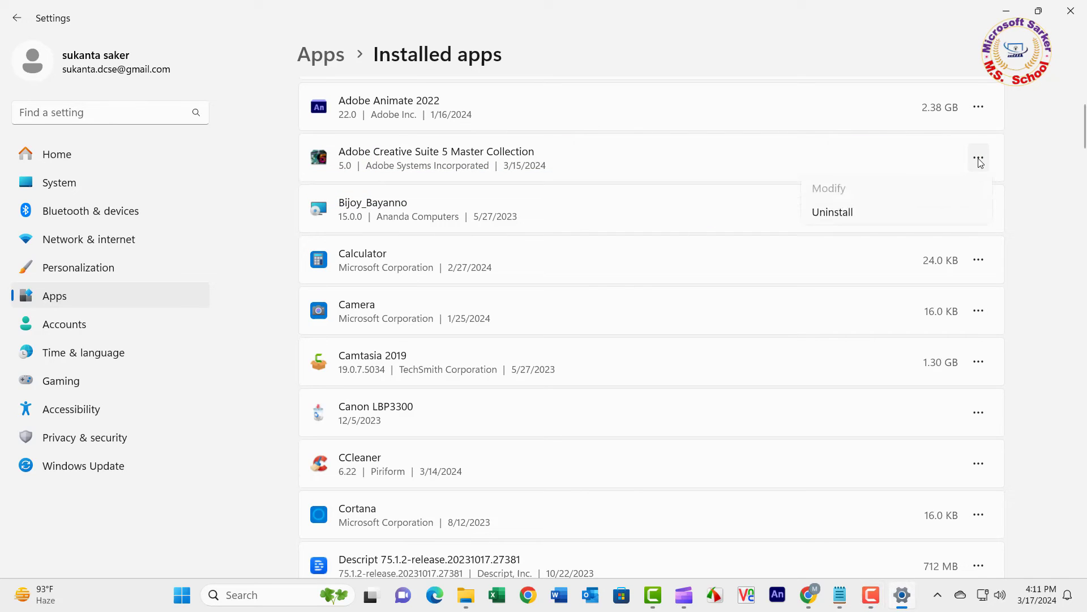
left_click(831, 211)
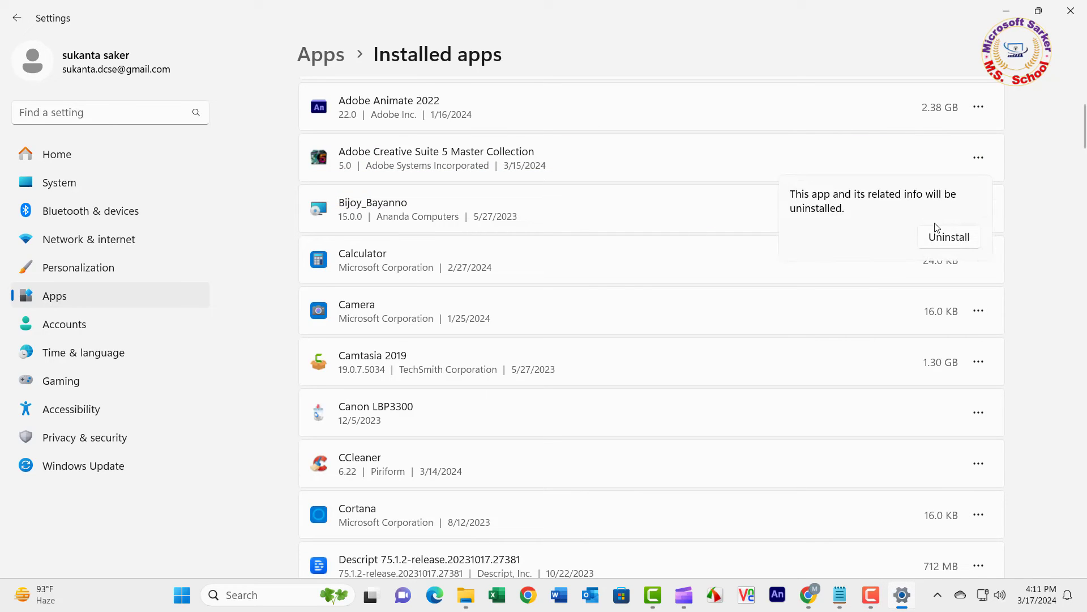
mouse_move(948, 237)
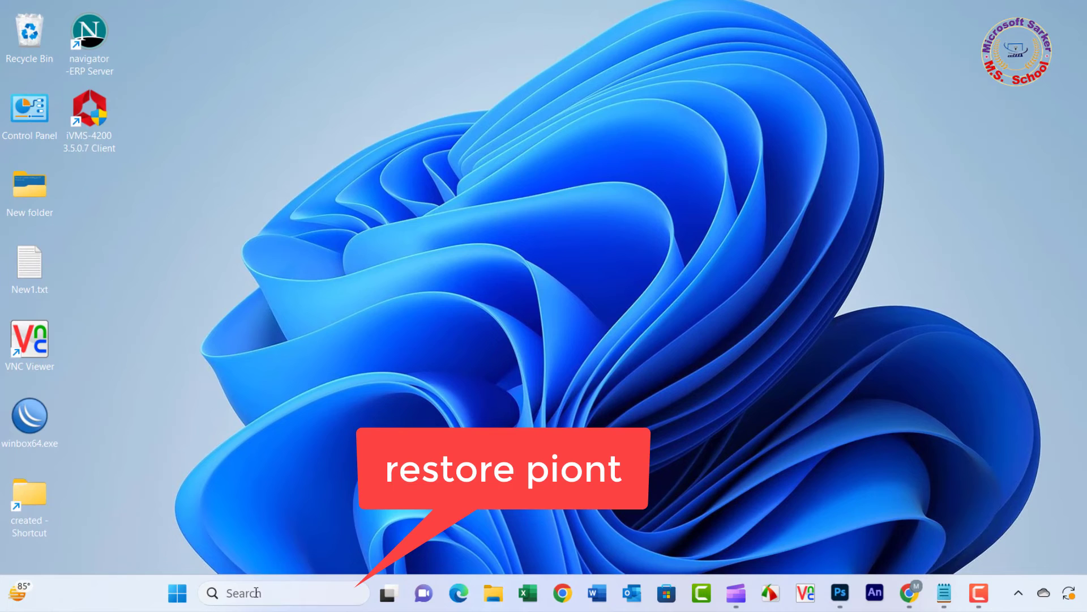
Search 'restore' to open System Properties on the System Protection tab.
type("registry Editor")
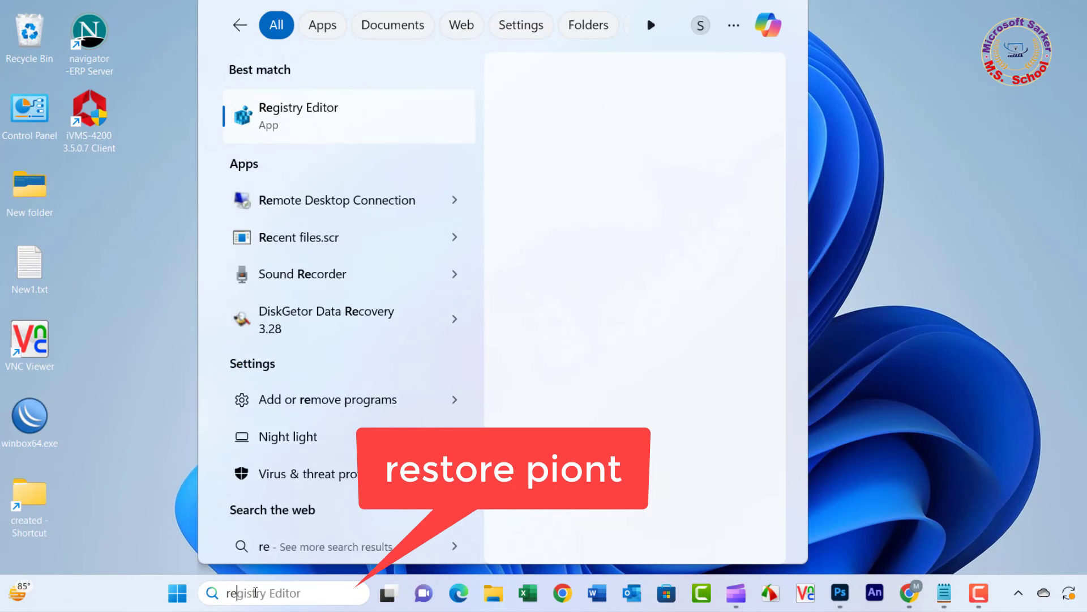
type("resto")
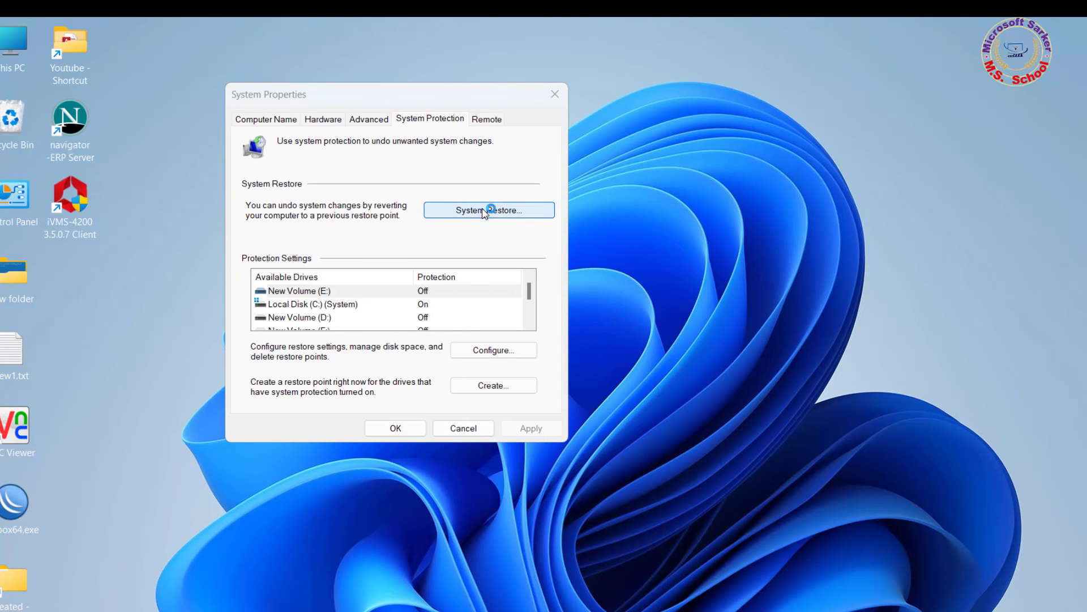
Select the 3/9/2024 Windows Update restore point in System Restore and reach its confirmation page.
left_click(489, 210)
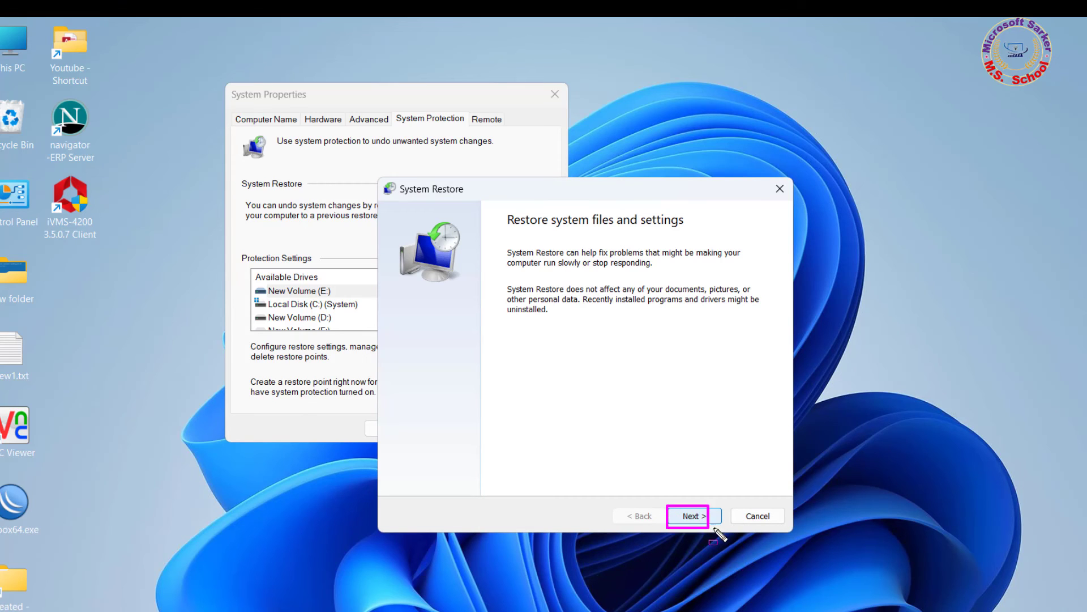
left_click(691, 516)
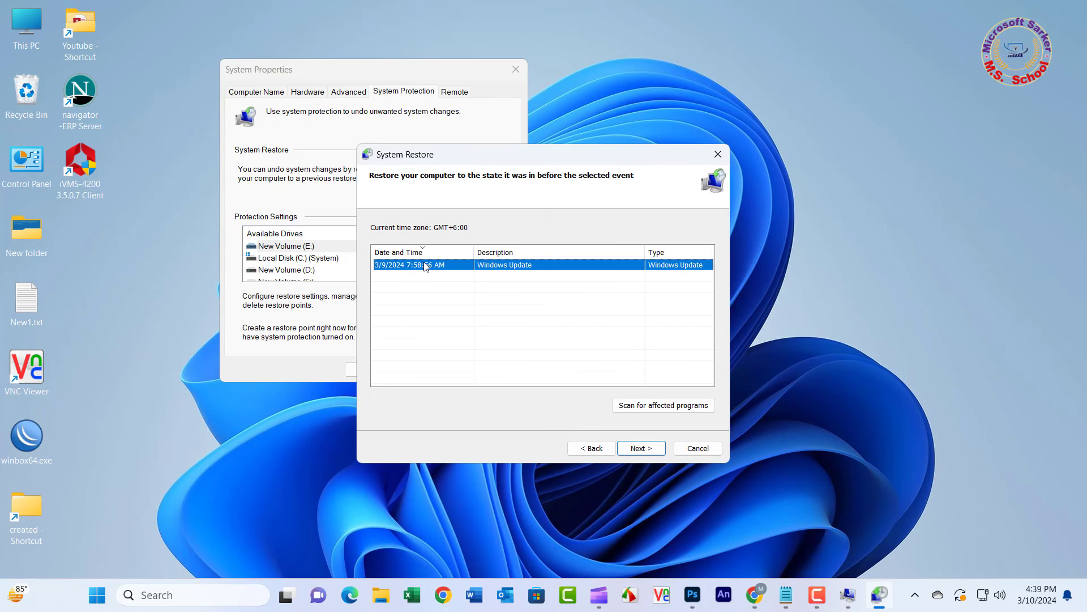
left_click(639, 448)
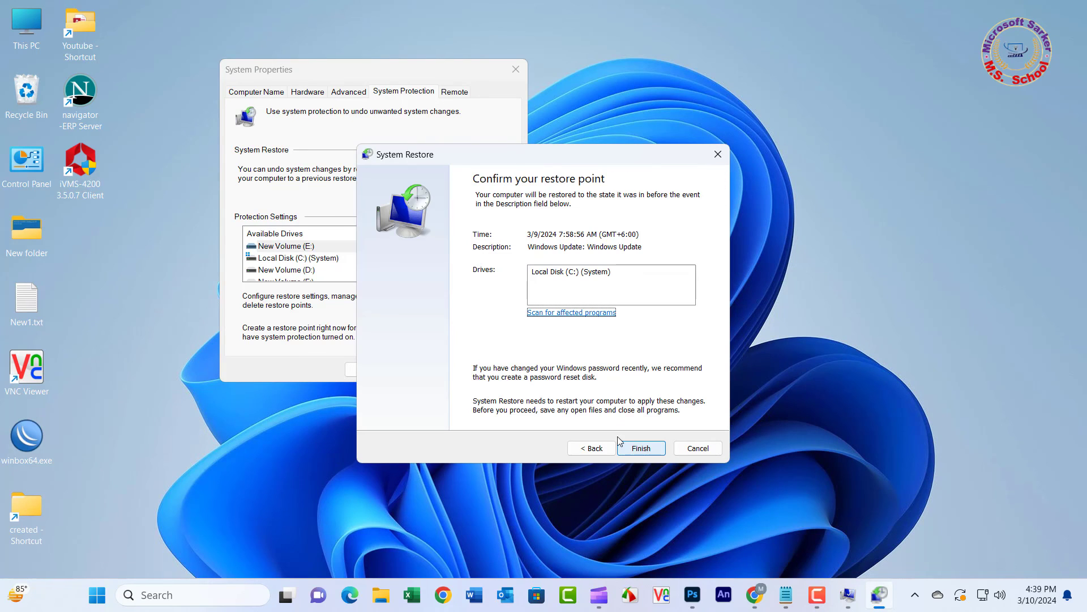